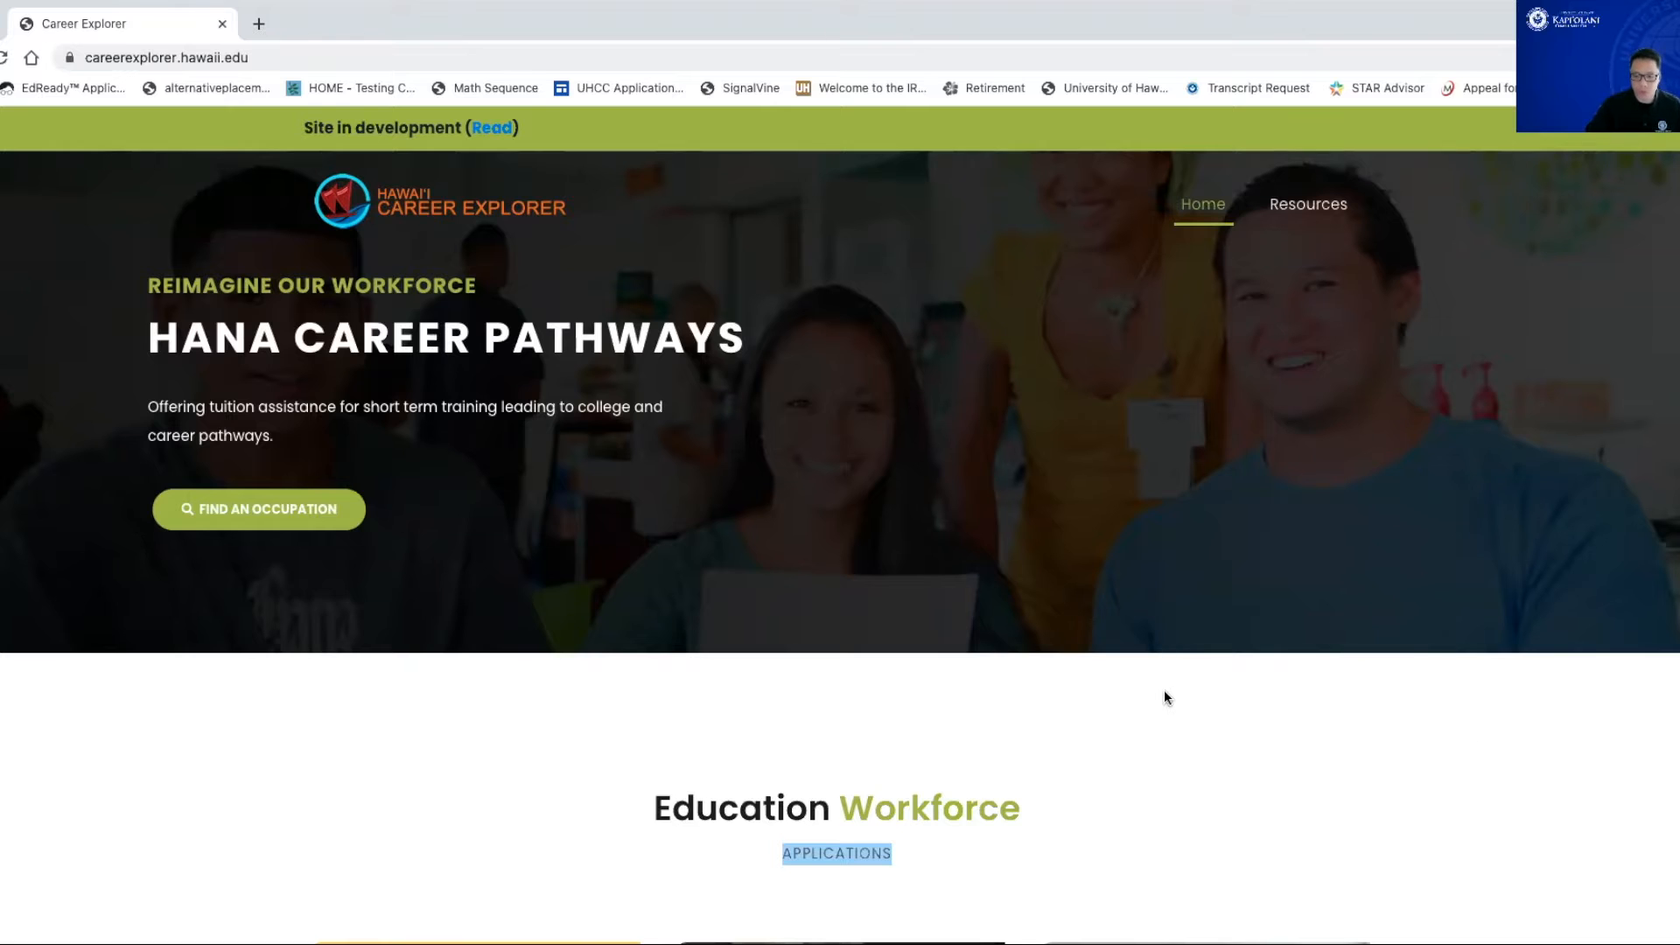
Step: Scroll the home page down to the applications grid
{"action": "scroll", "scroll_direction": "down", "scroll_amount": 3}
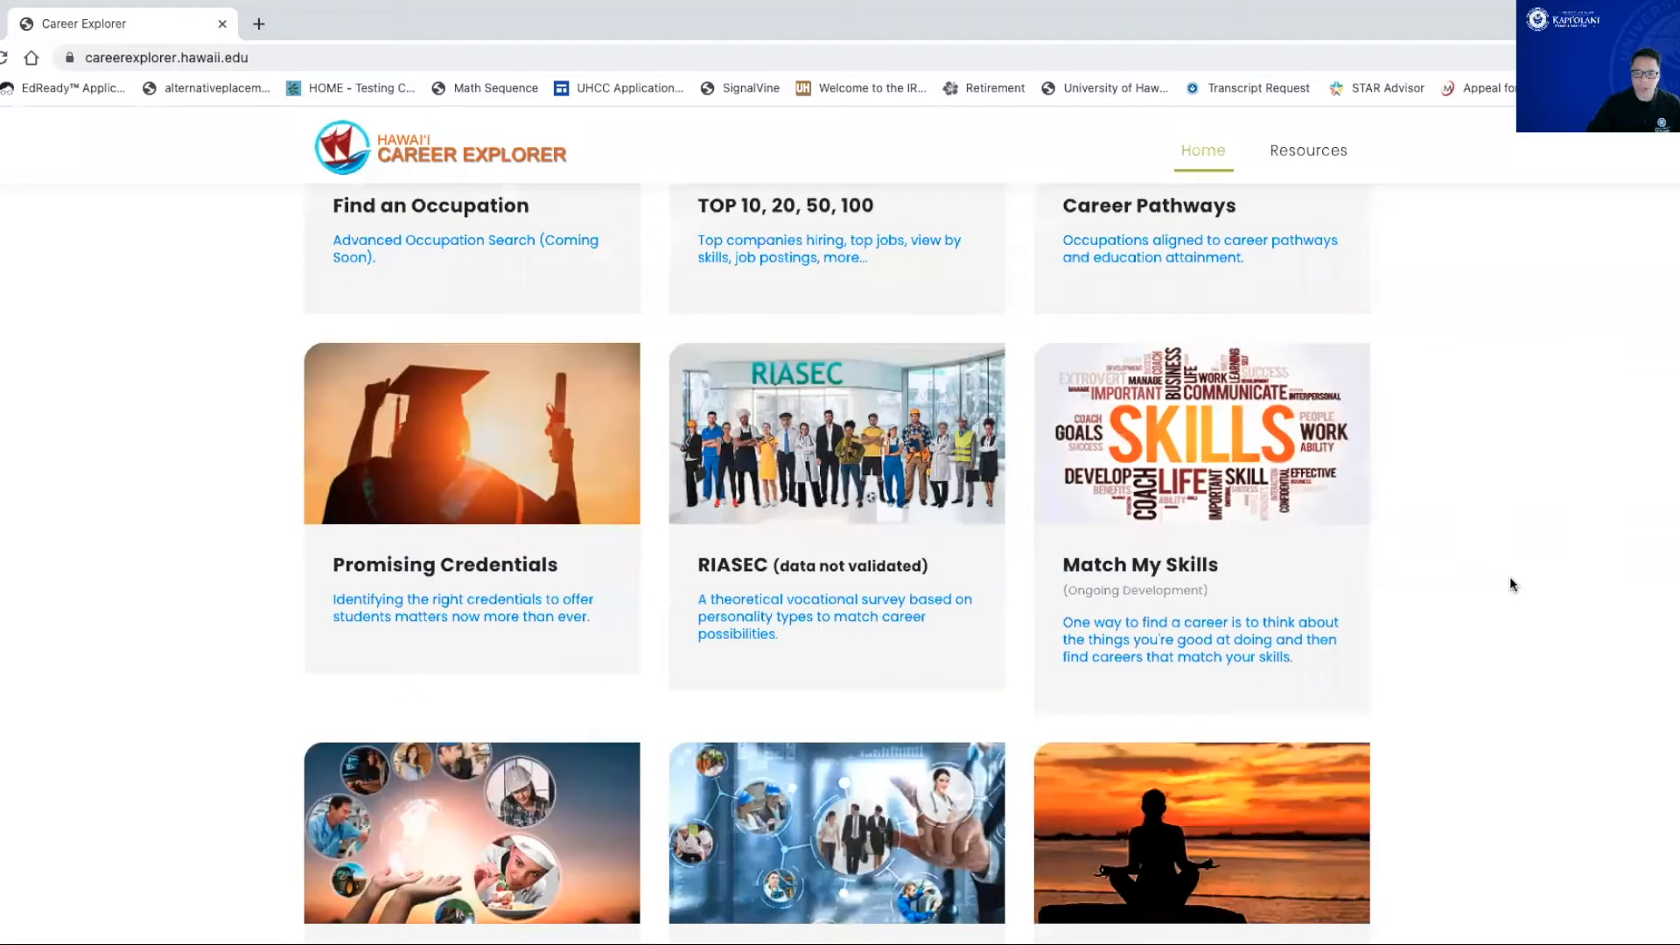
{"action": "scroll", "scroll_direction": "down", "scroll_amount": 3}
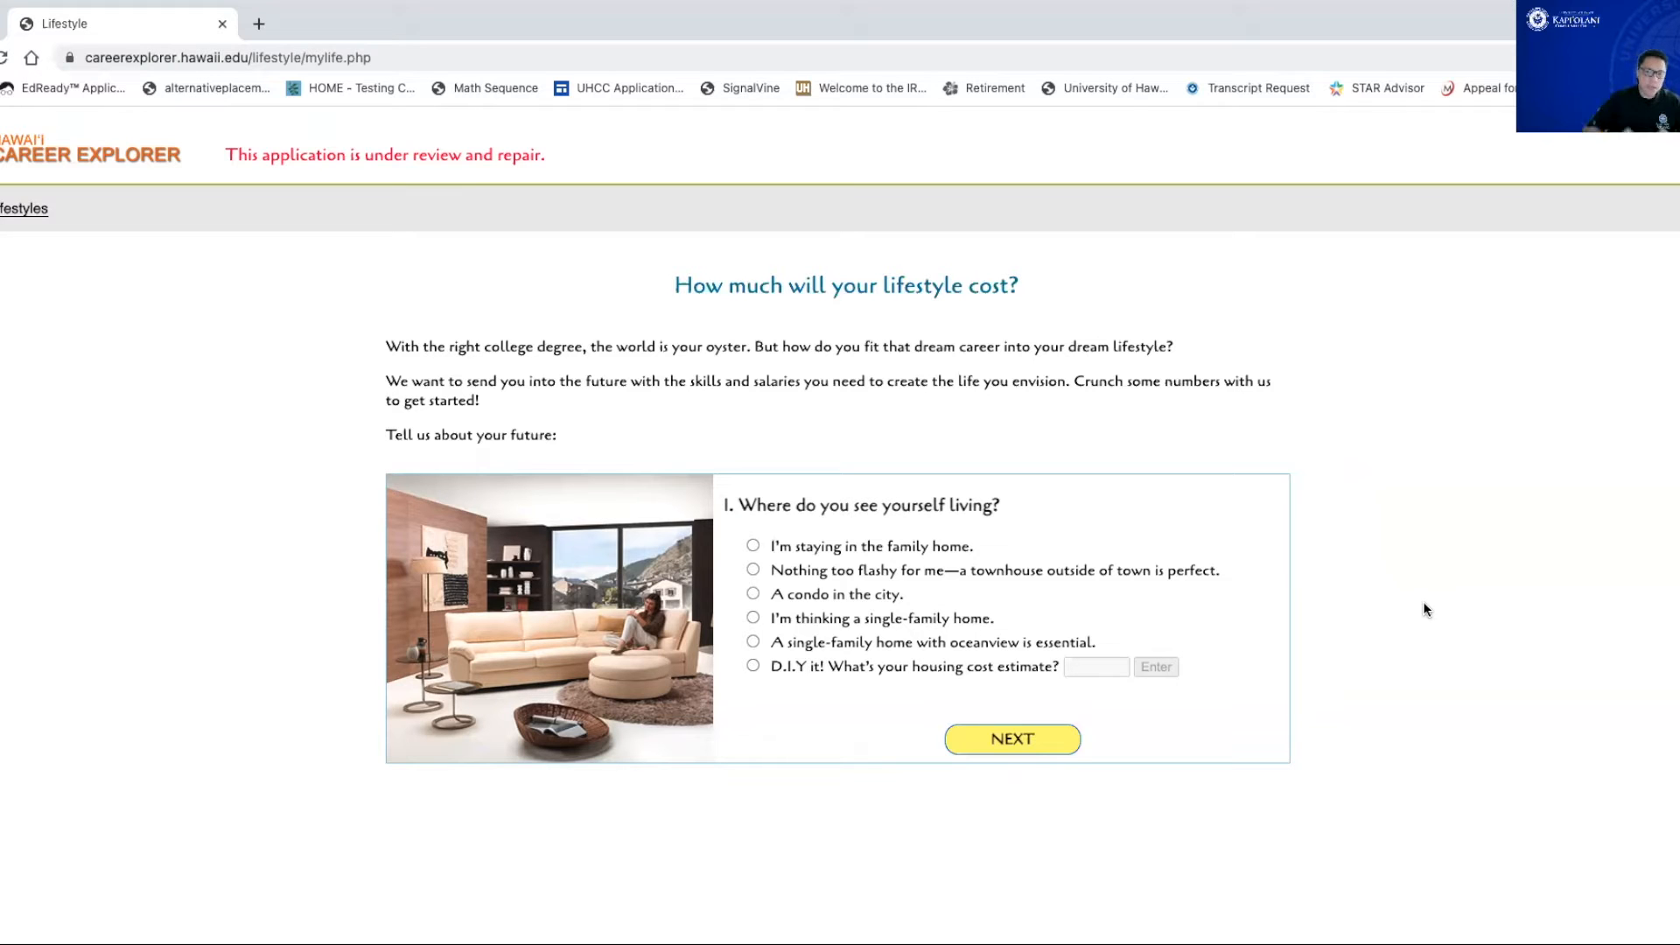
{"action": "mouse_move", "coordinate": [1306, 588]}
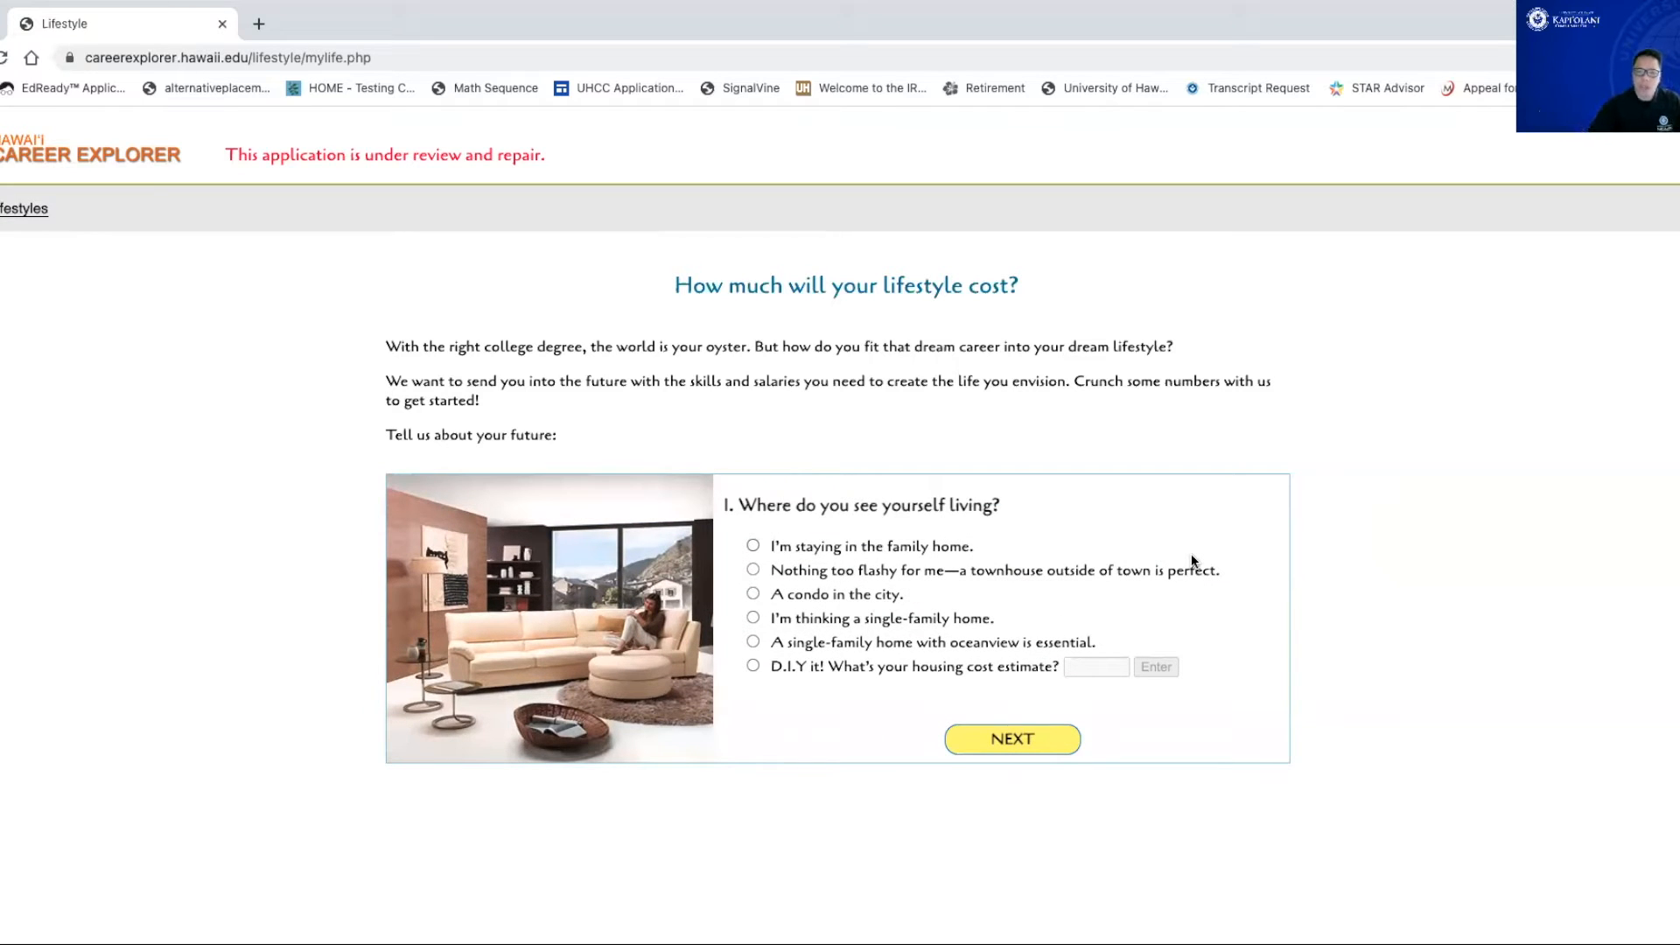
Step: Skip every lifestyle survey question unanswered to reach the 'Your Life Will Cost...' summary
{"action": "left_click", "coordinate": [1013, 738]}
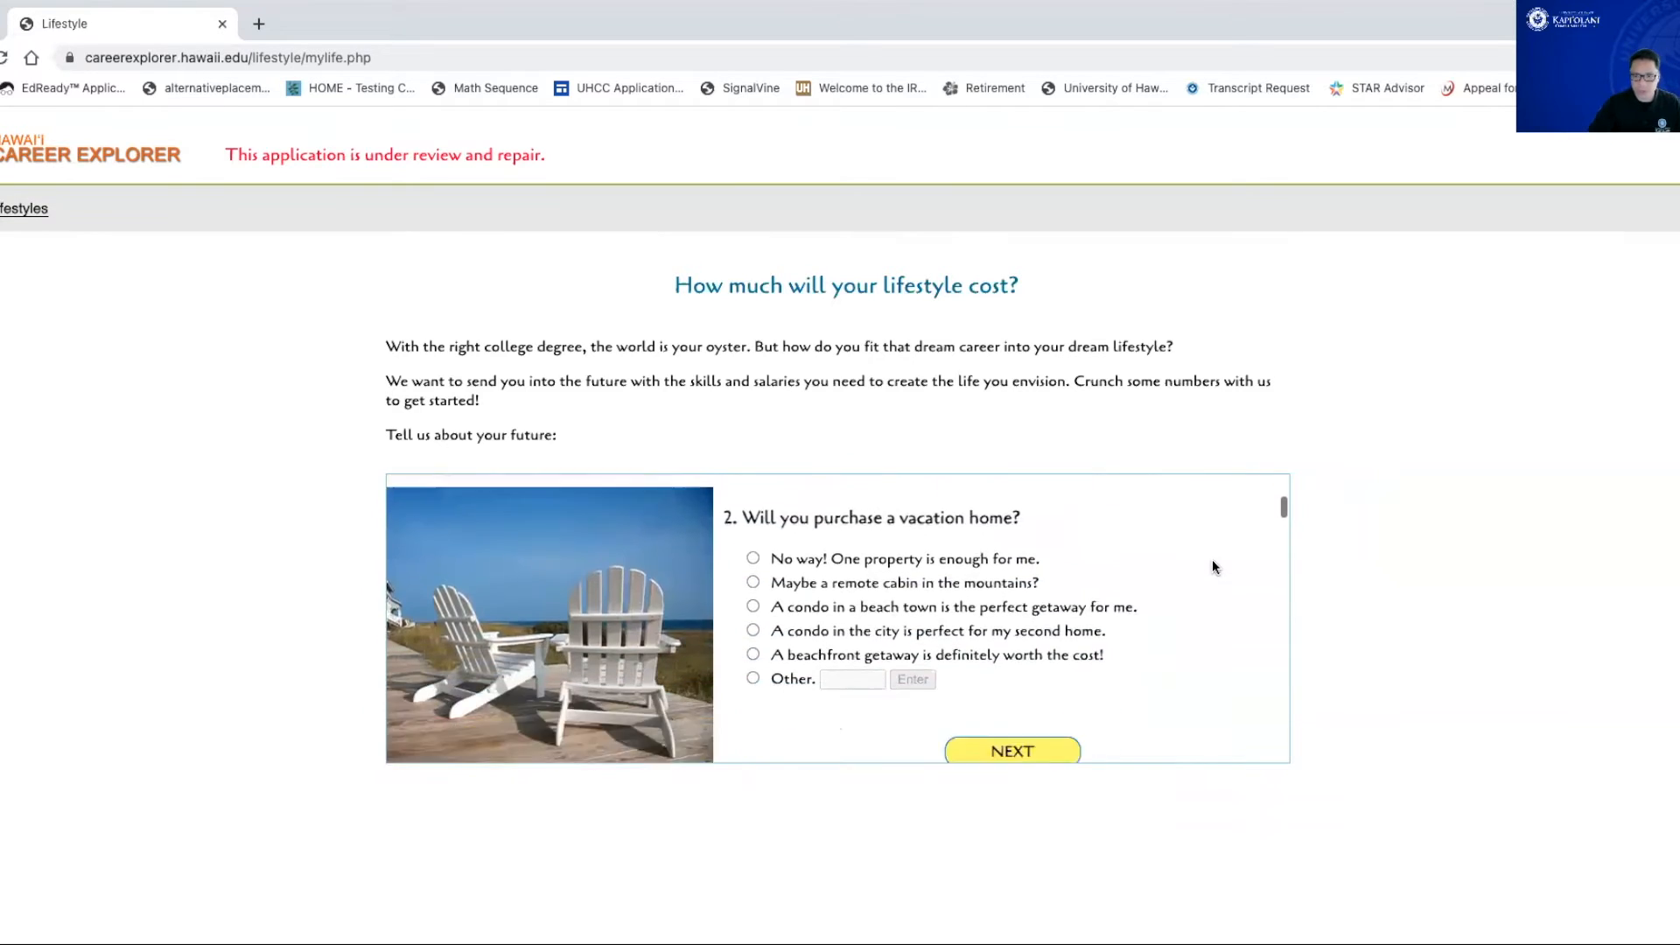
{"action": "left_click", "coordinate": [1012, 751]}
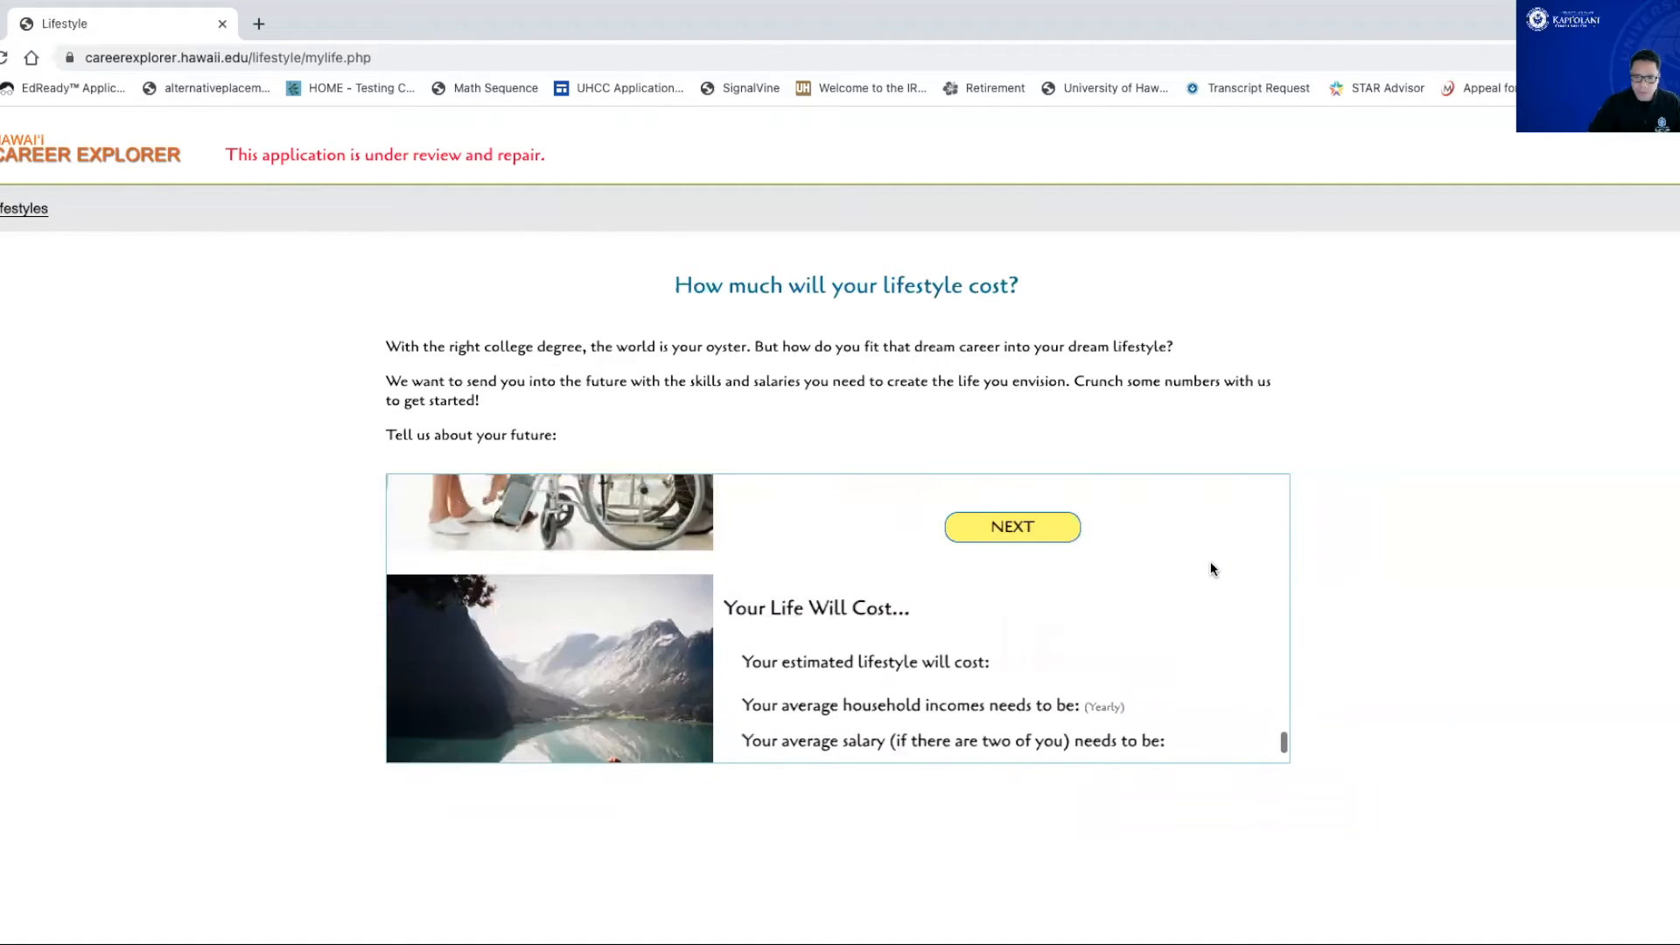
{"action": "left_click", "coordinate": [1012, 527]}
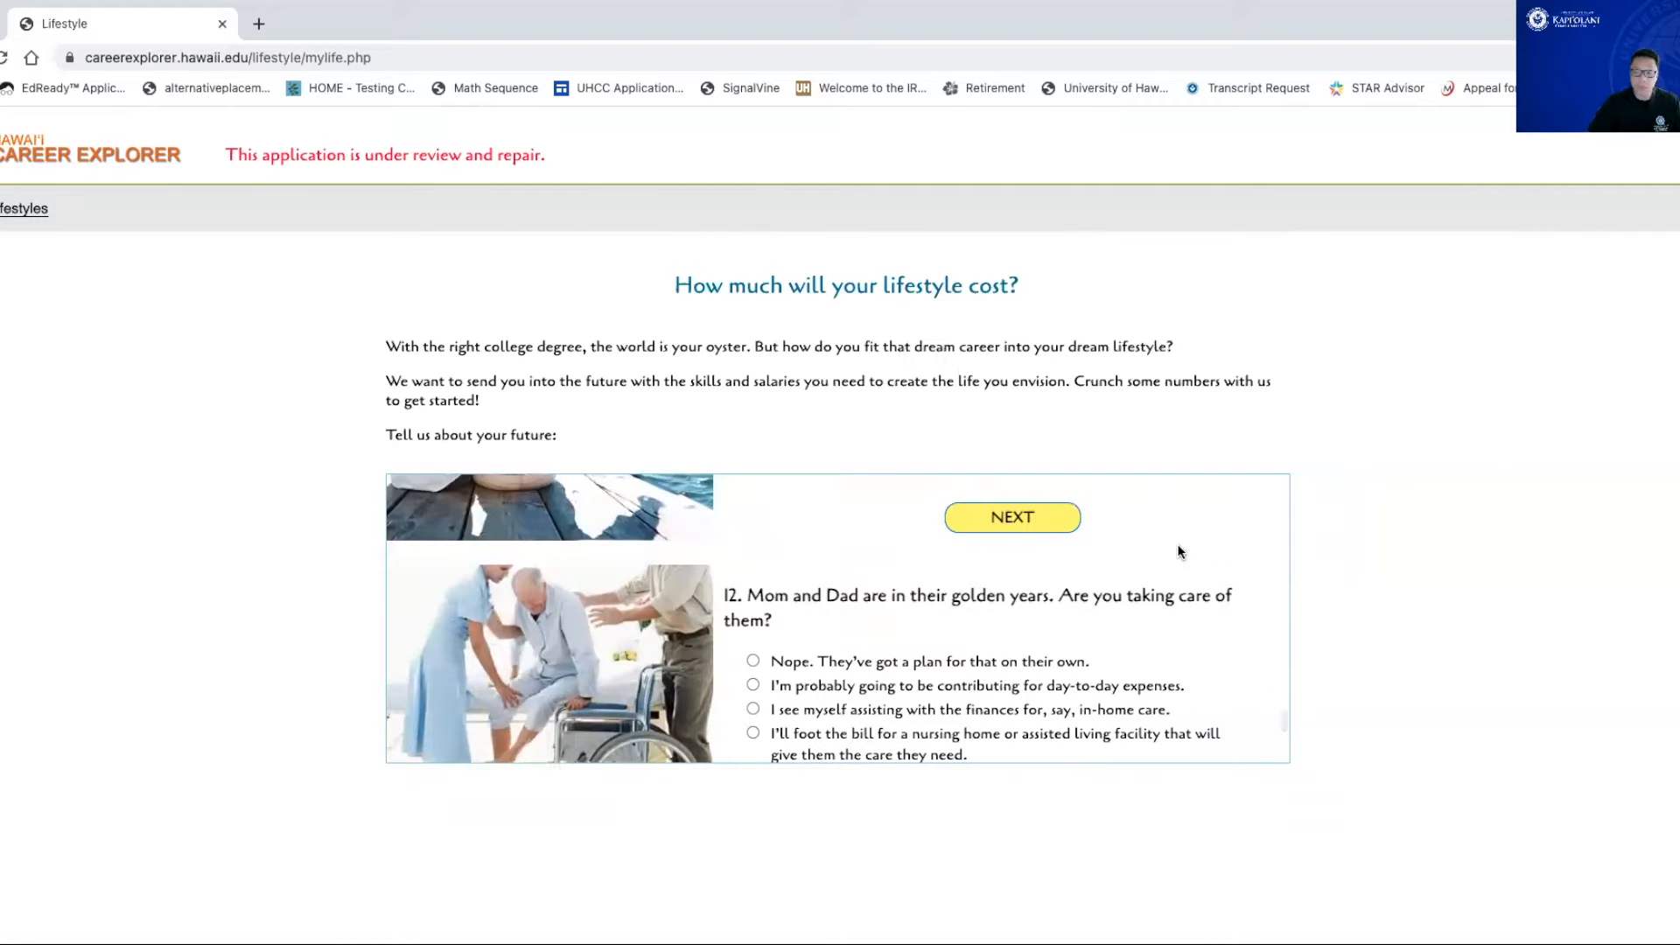
{"action": "left_click", "coordinate": [1013, 517]}
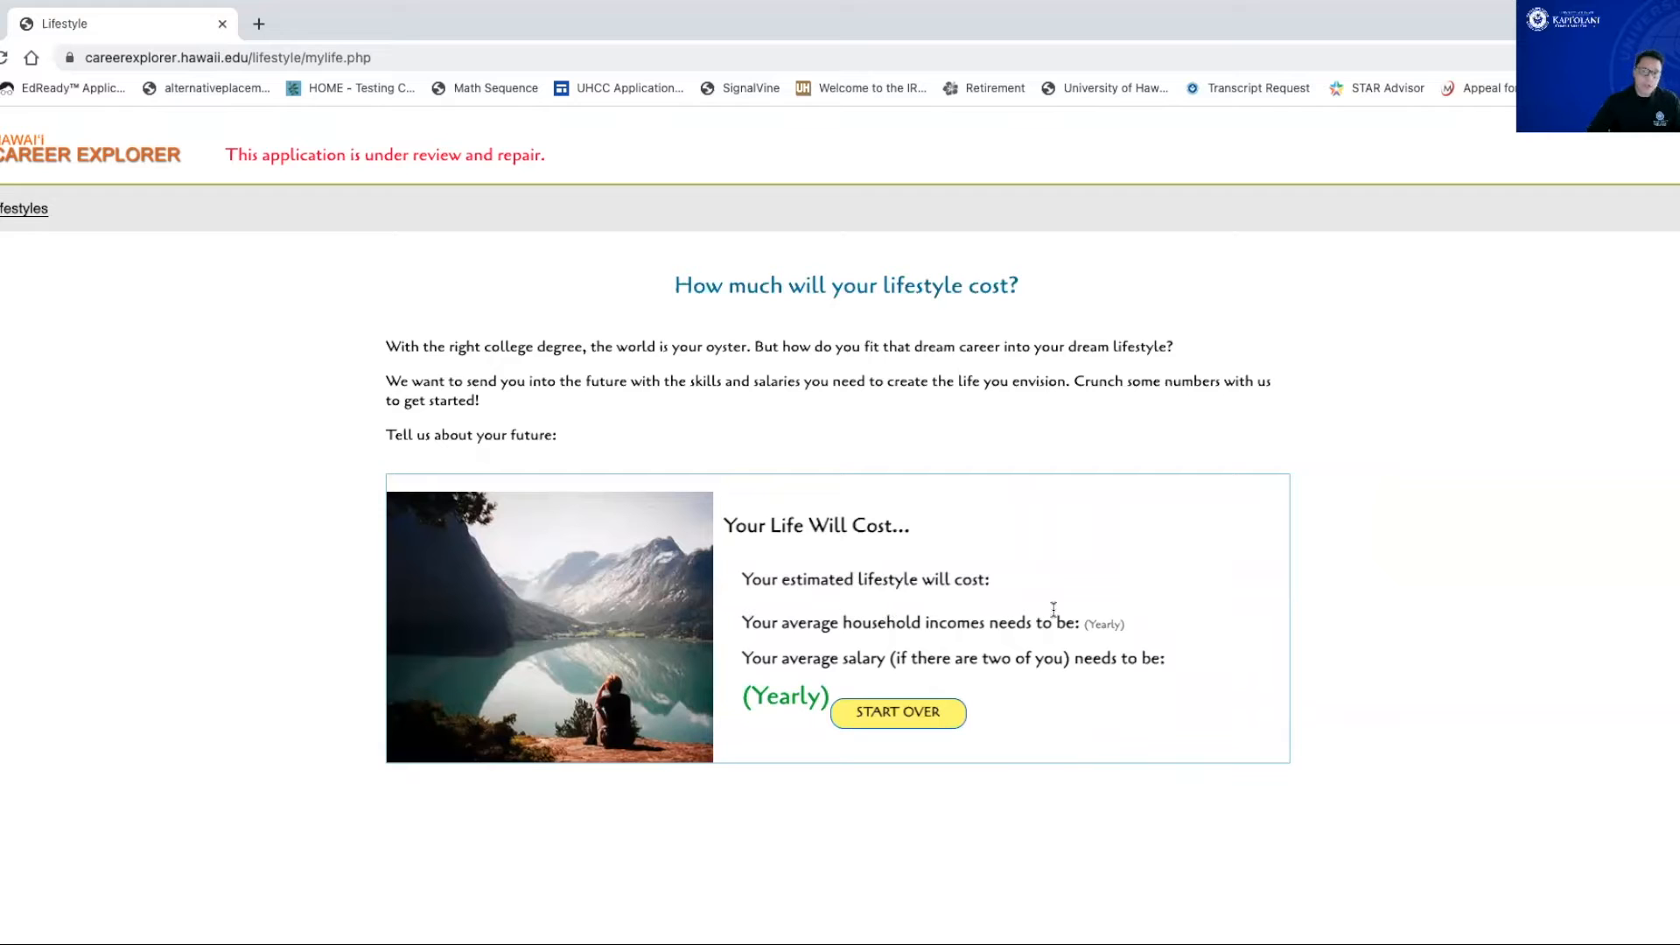
{"action": "mouse_move", "coordinate": [837, 605]}
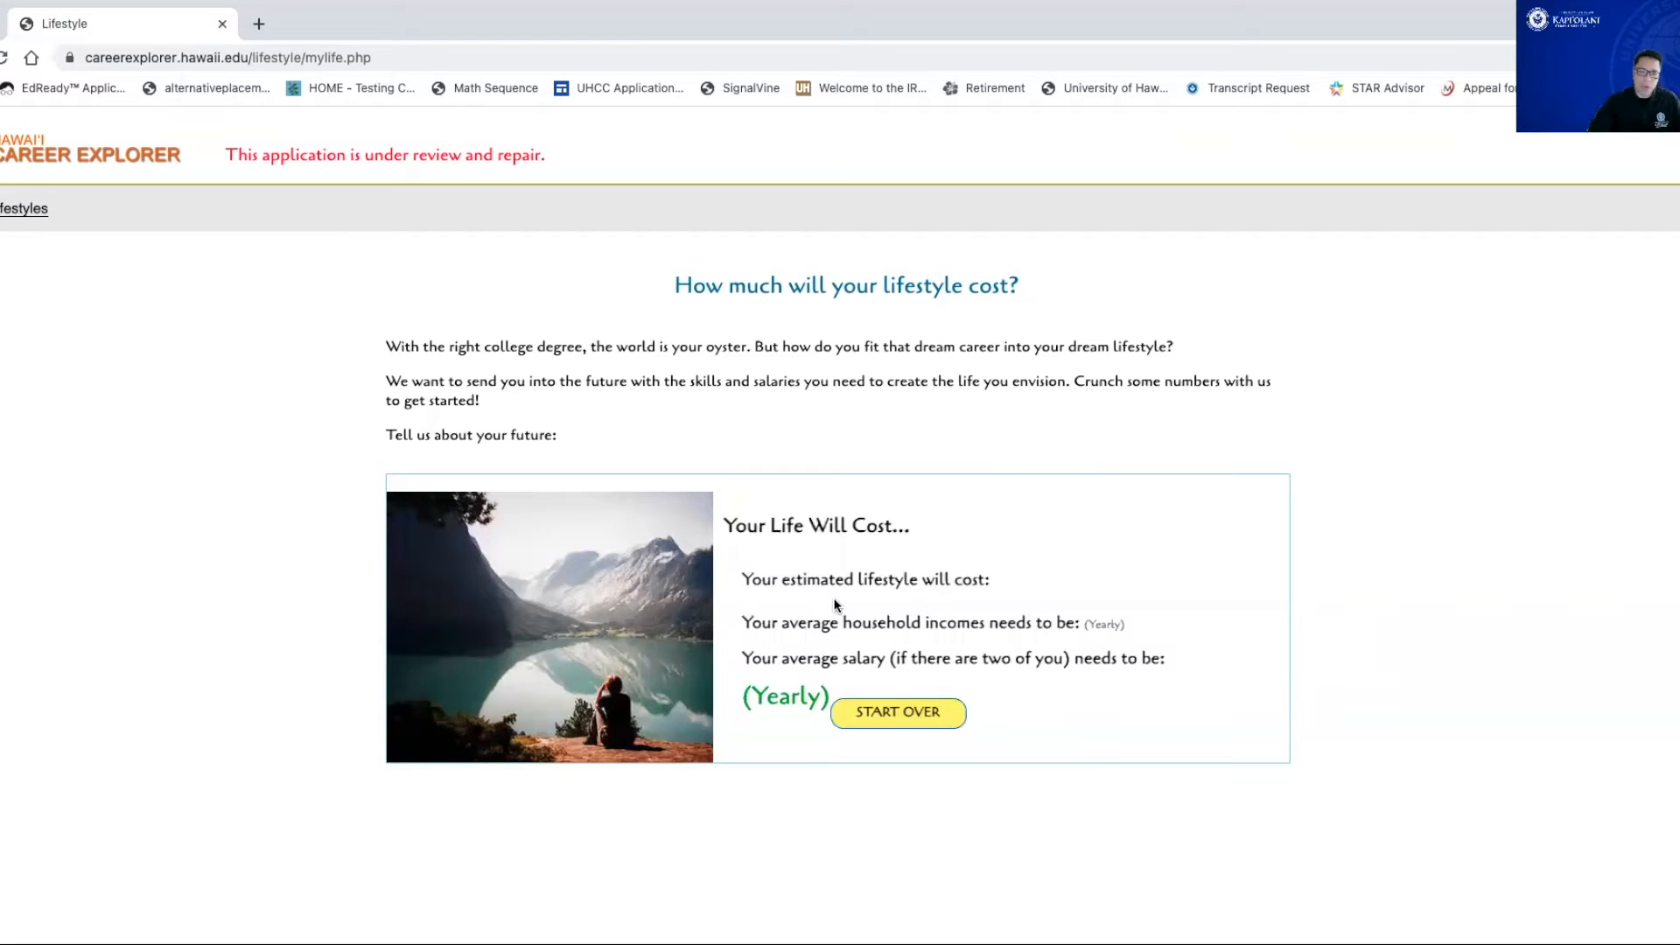
{"action": "mouse_move", "coordinate": [1193, 641]}
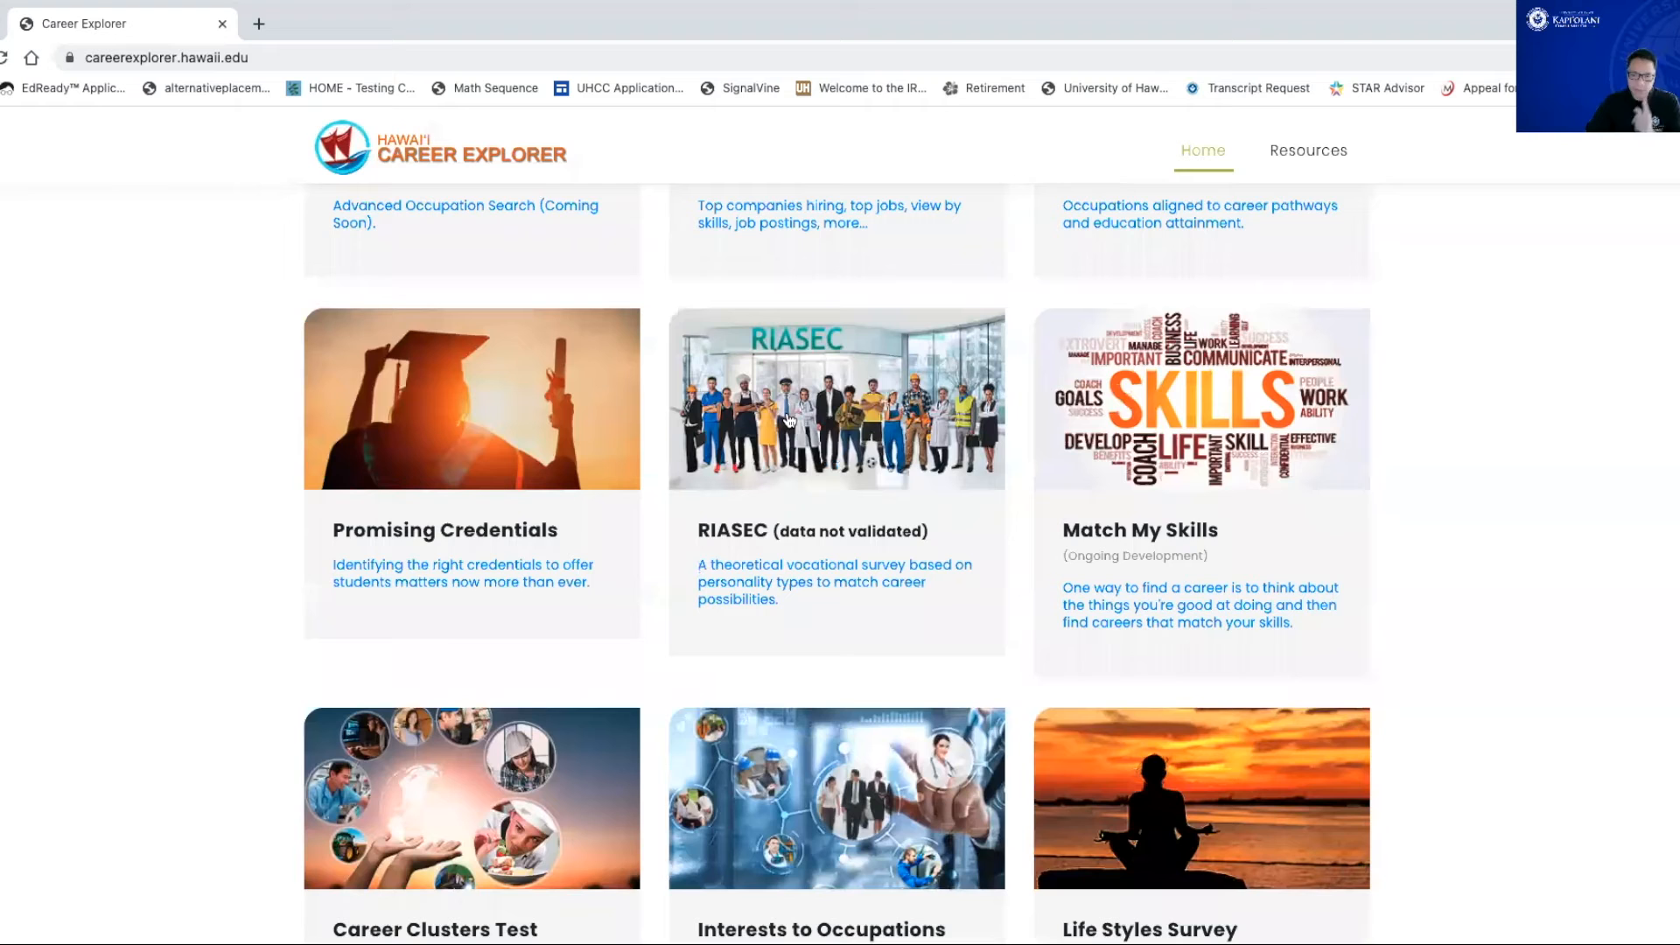
Step: Open the RIASEC interest page and start the 3-digit code with R
{"action": "left_click", "coordinate": [786, 417]}
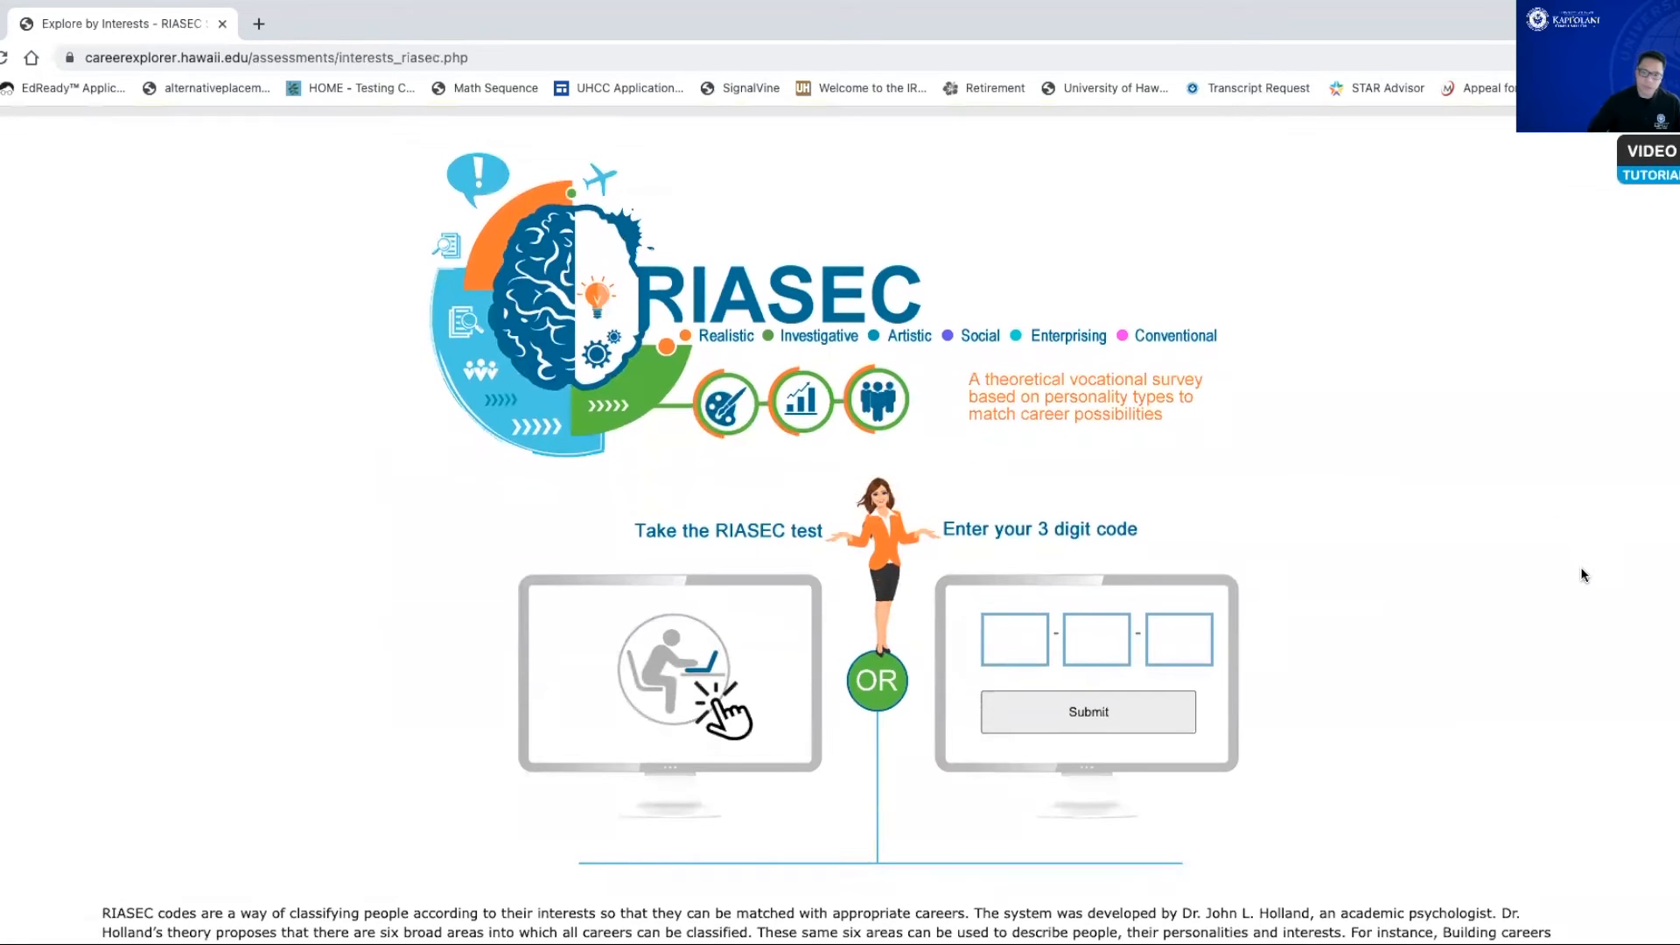
{"action": "scroll", "scroll_direction": "down", "scroll_amount": 3}
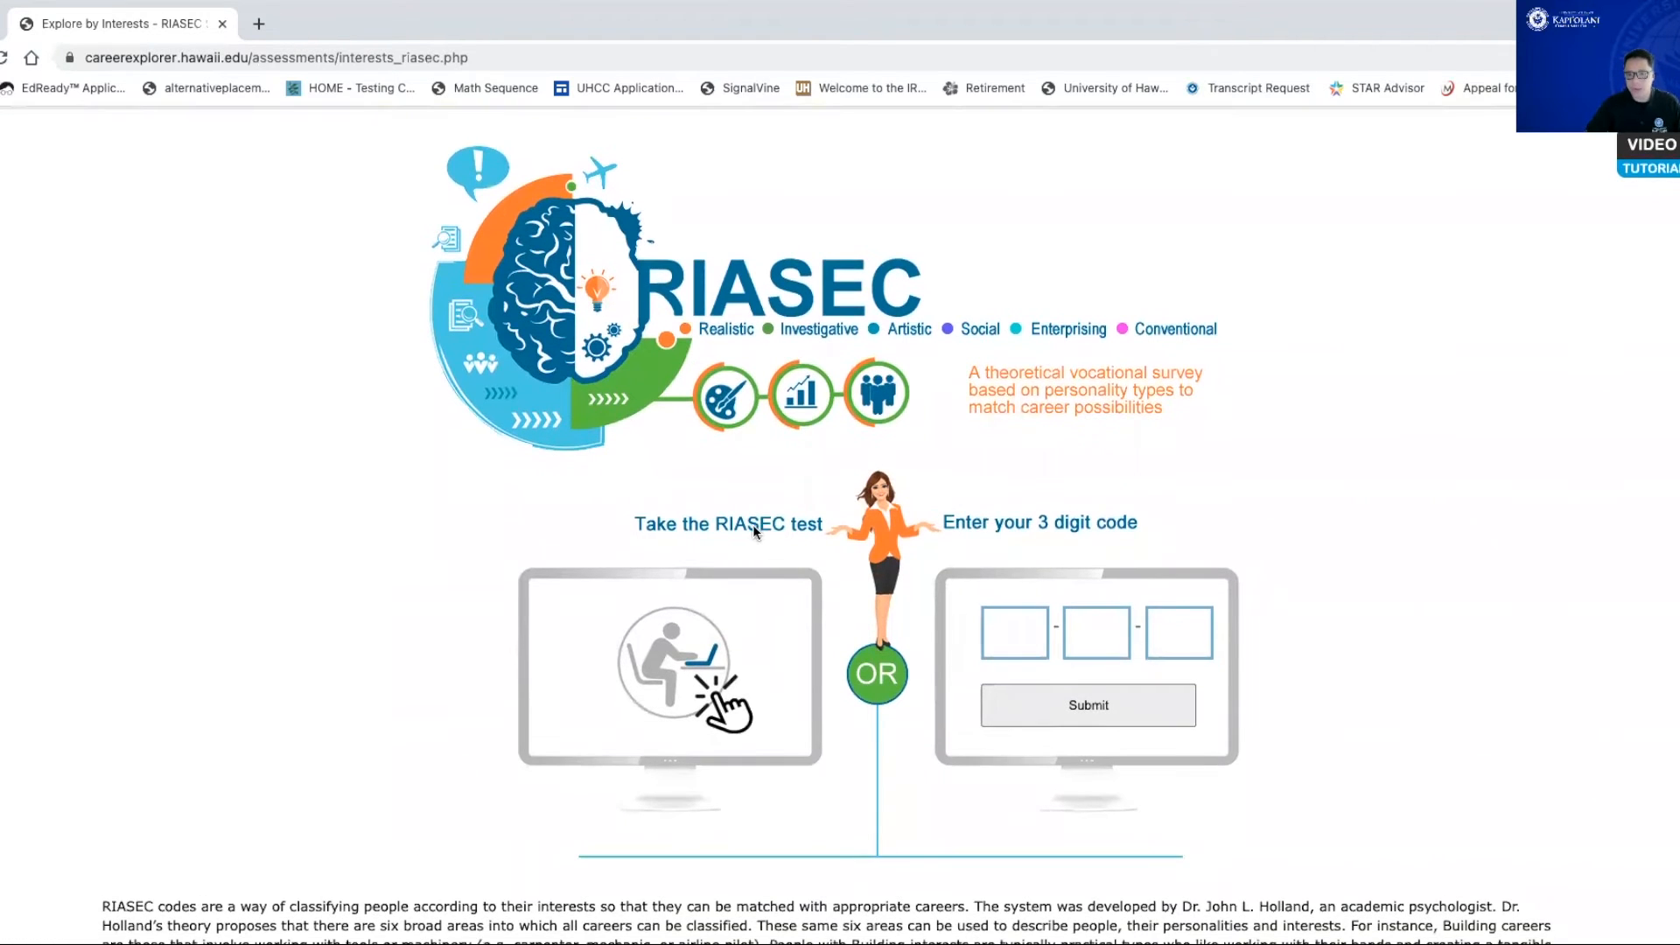
{"action": "mouse_move", "coordinate": [902, 522]}
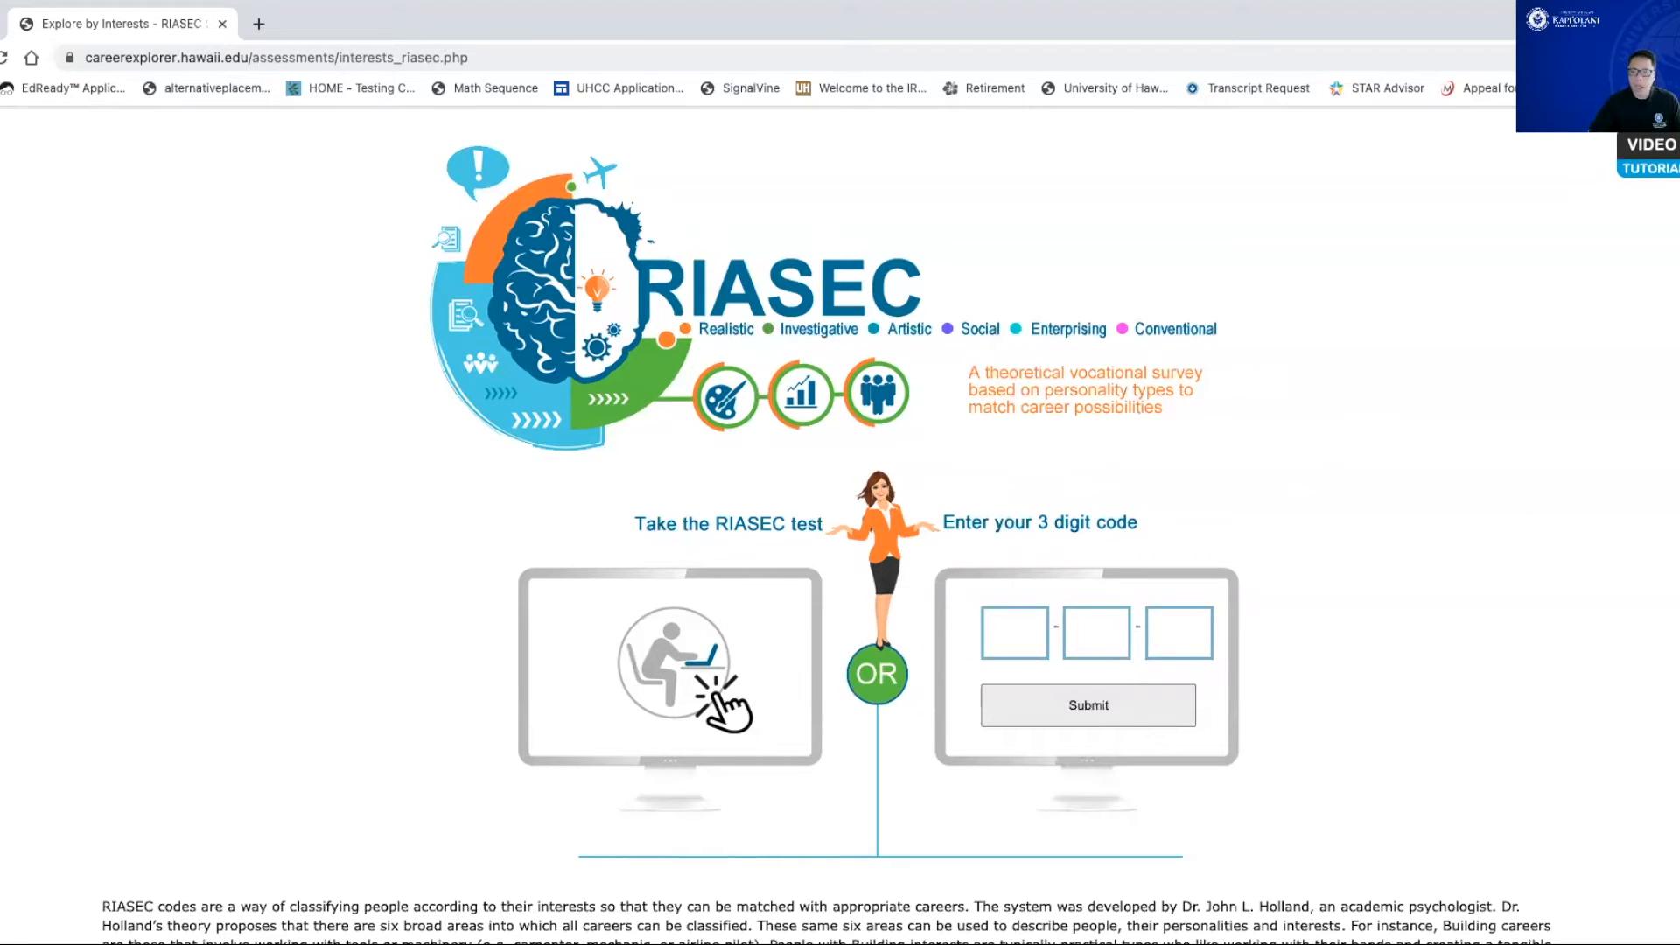
{"action": "mouse_move", "coordinate": [1546, 484]}
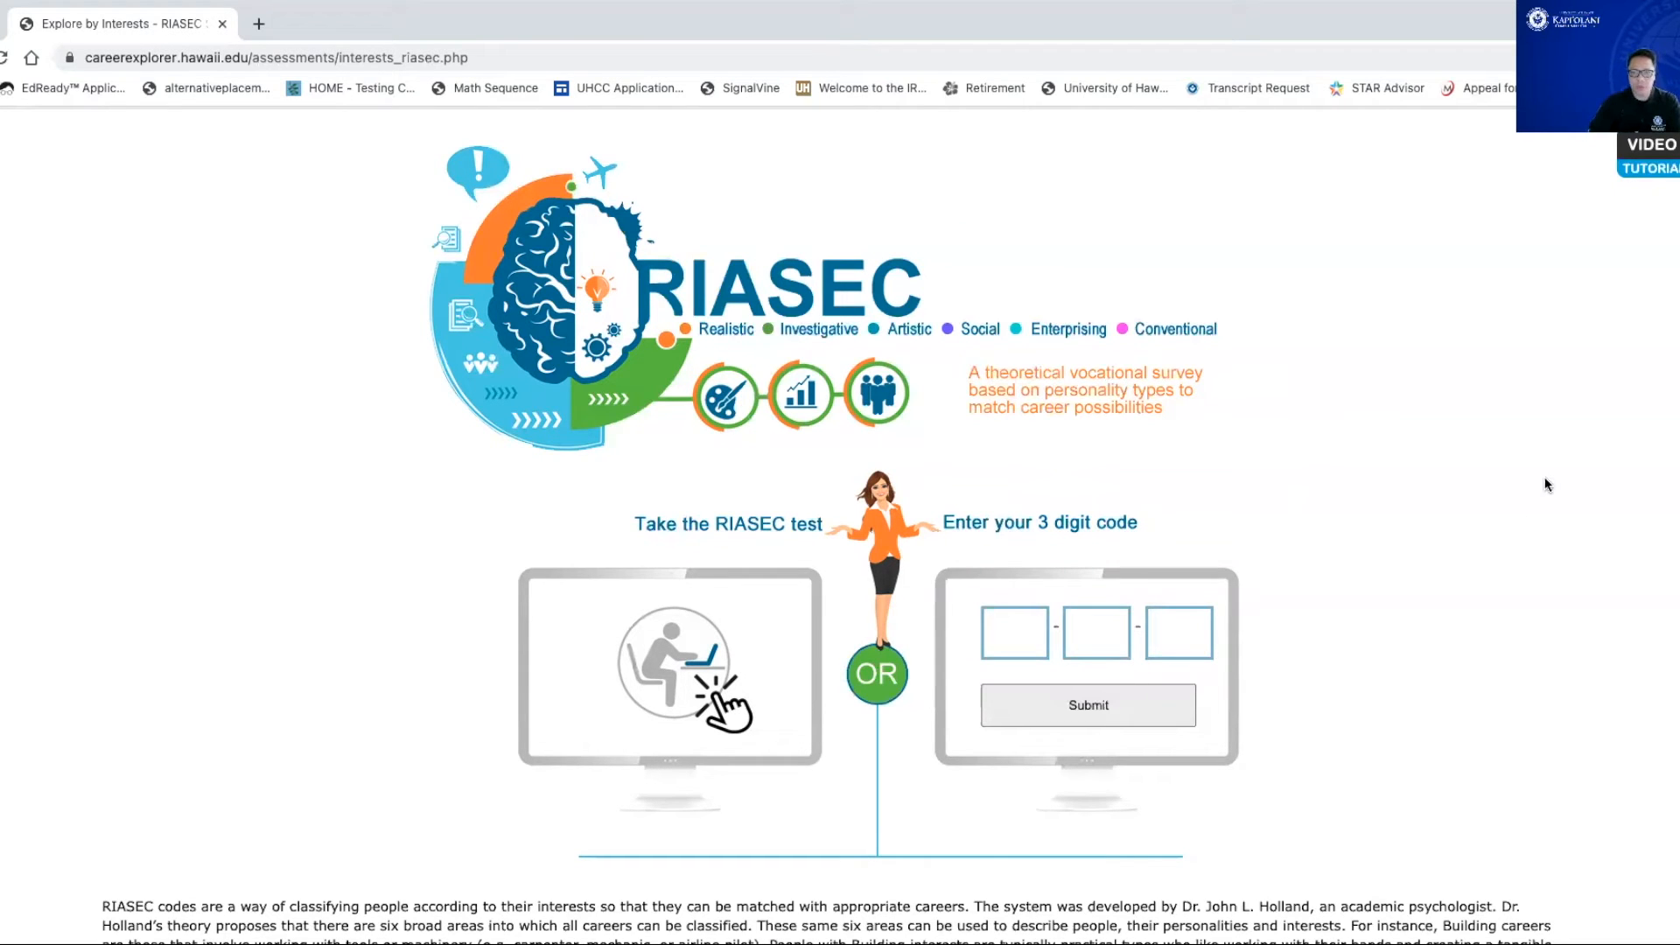
{"action": "mouse_move", "coordinate": [707, 335]}
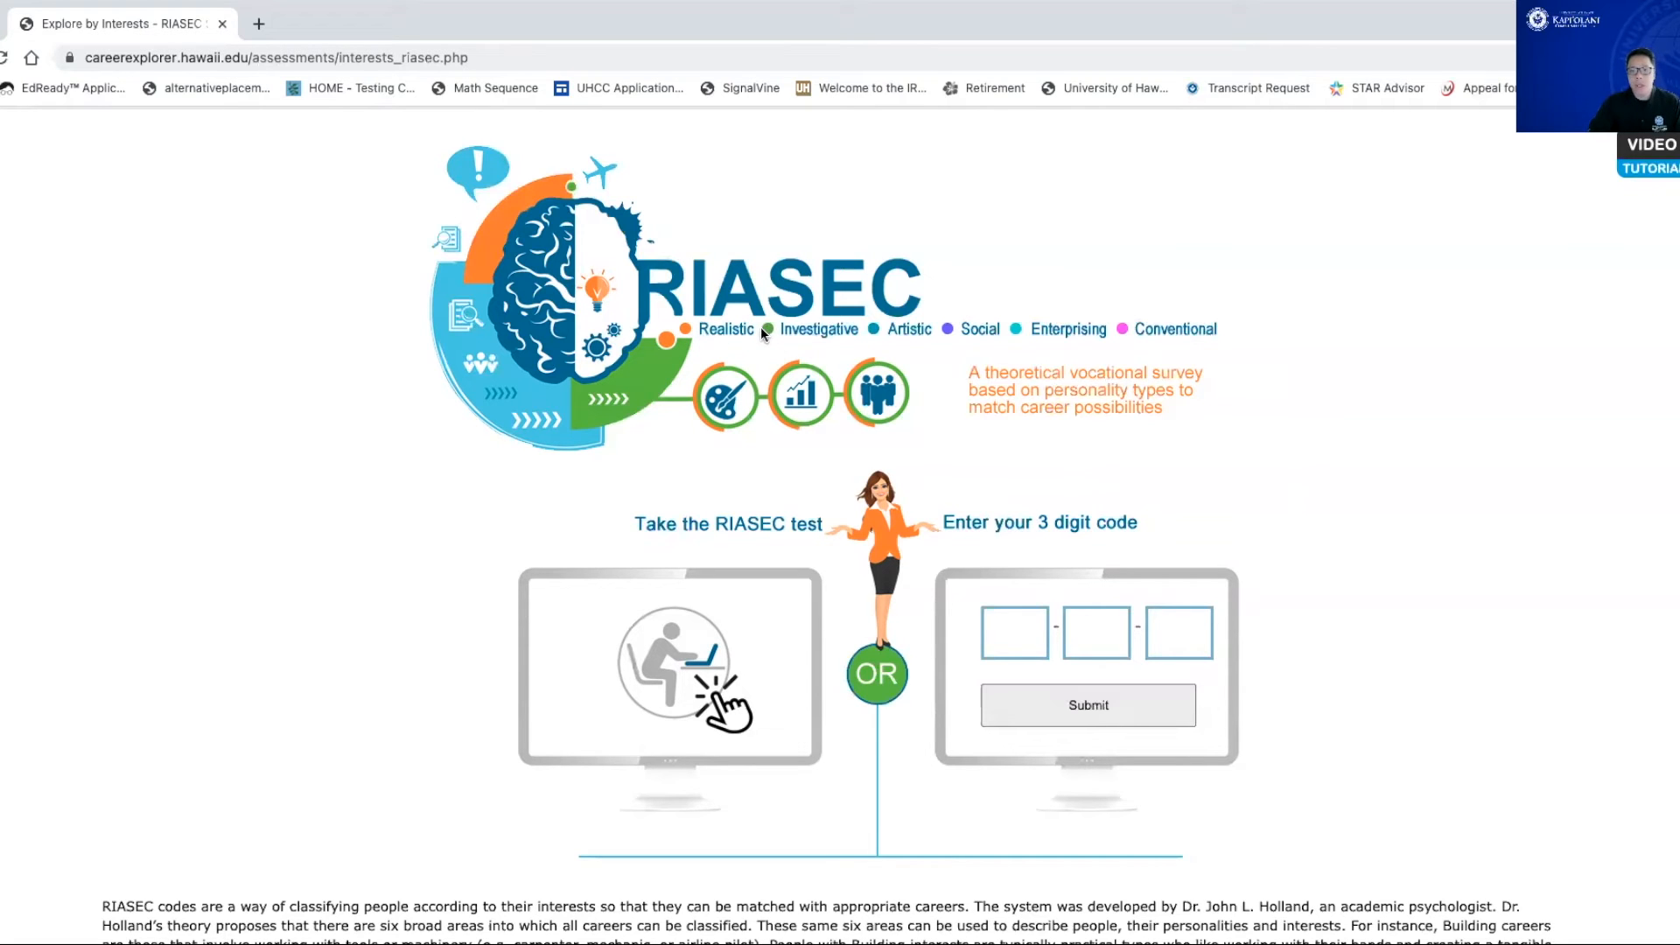
{"action": "mouse_move", "coordinate": [1133, 351]}
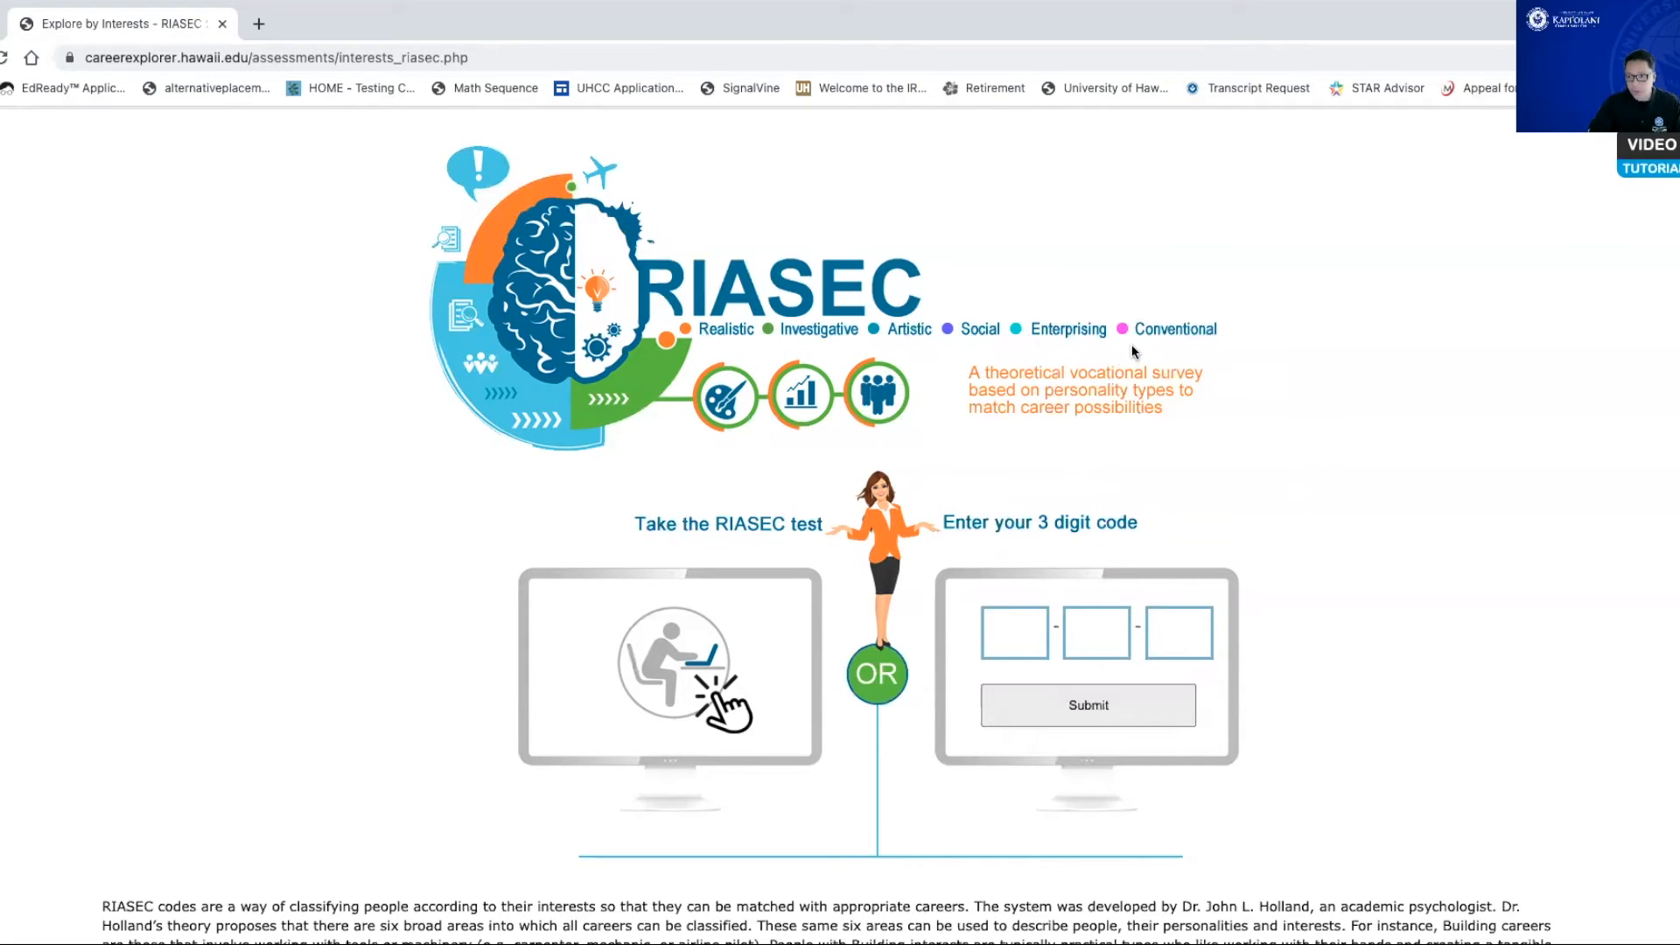
{"action": "left_click", "coordinate": [1015, 631]}
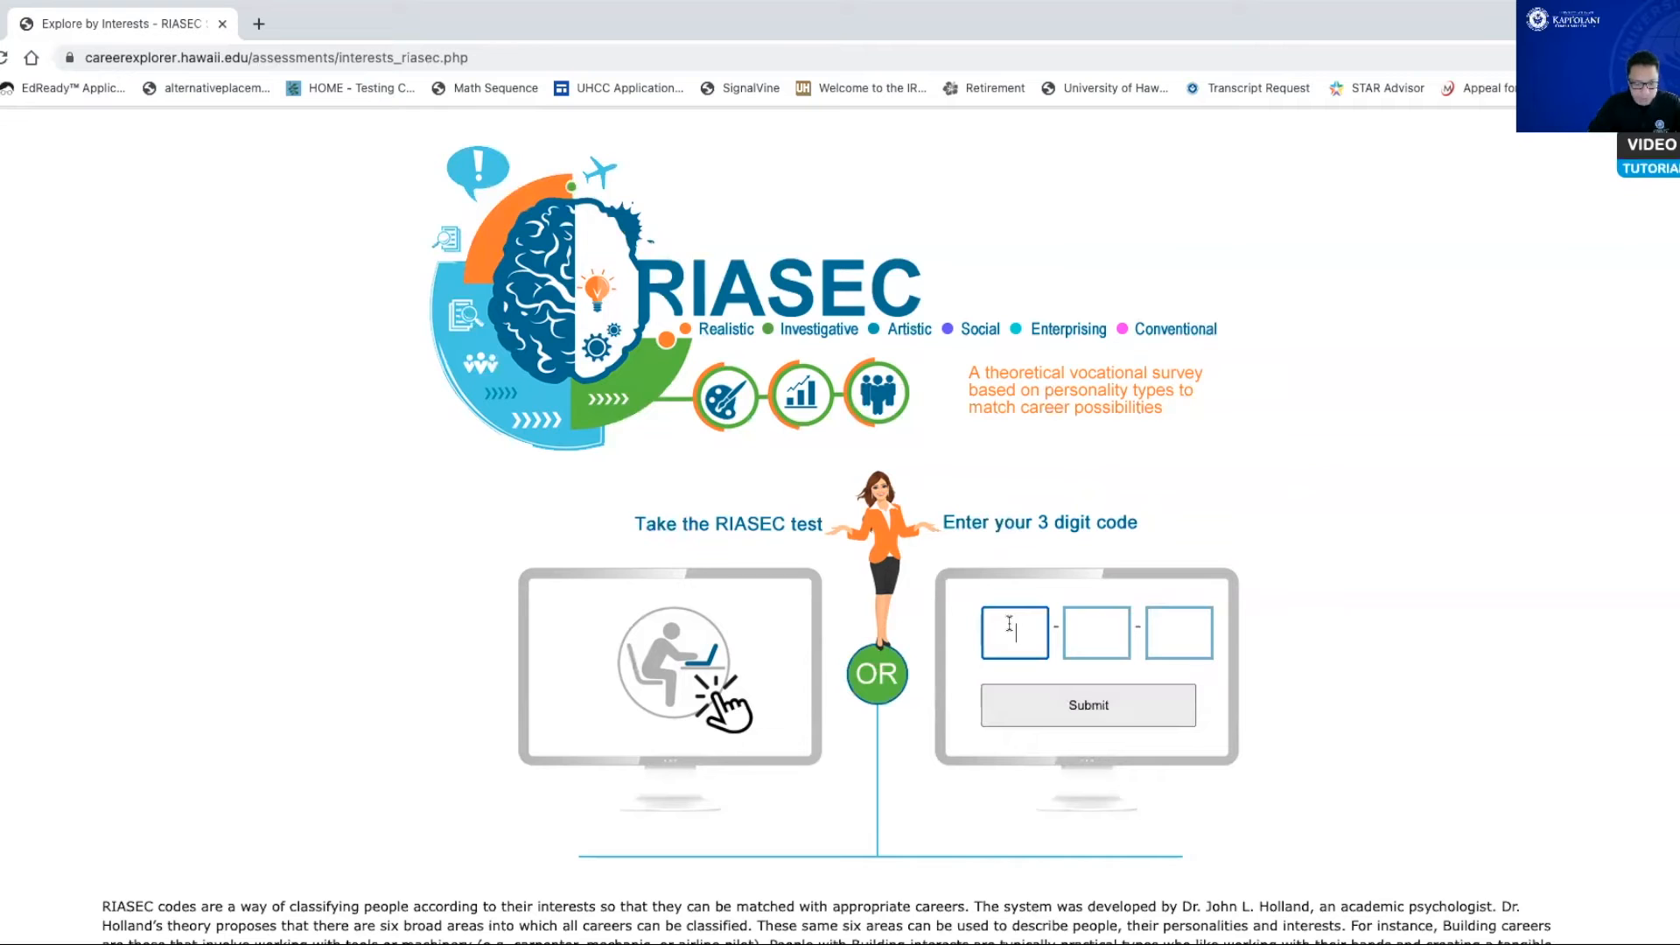
{"action": "type", "text": "R"}
{"action": "left_click", "coordinate": [1178, 632]}
{"action": "type", "text": "S"}
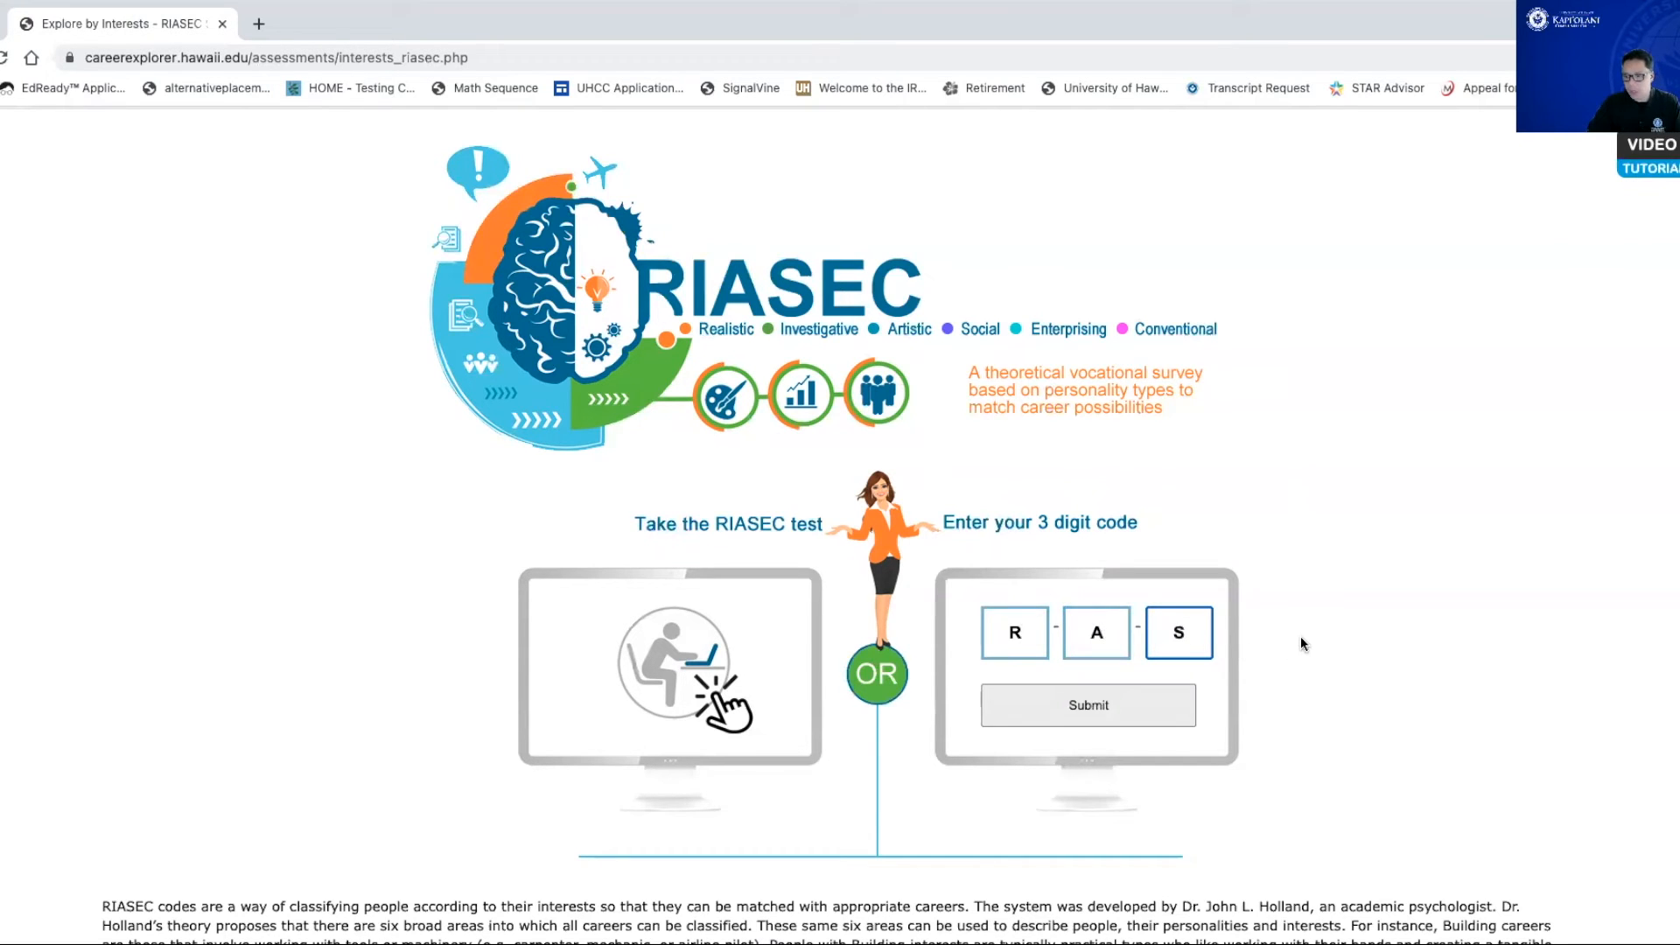
Step: Submit code RAS and scroll through the career pathway results
{"action": "left_click", "coordinate": [1087, 705]}
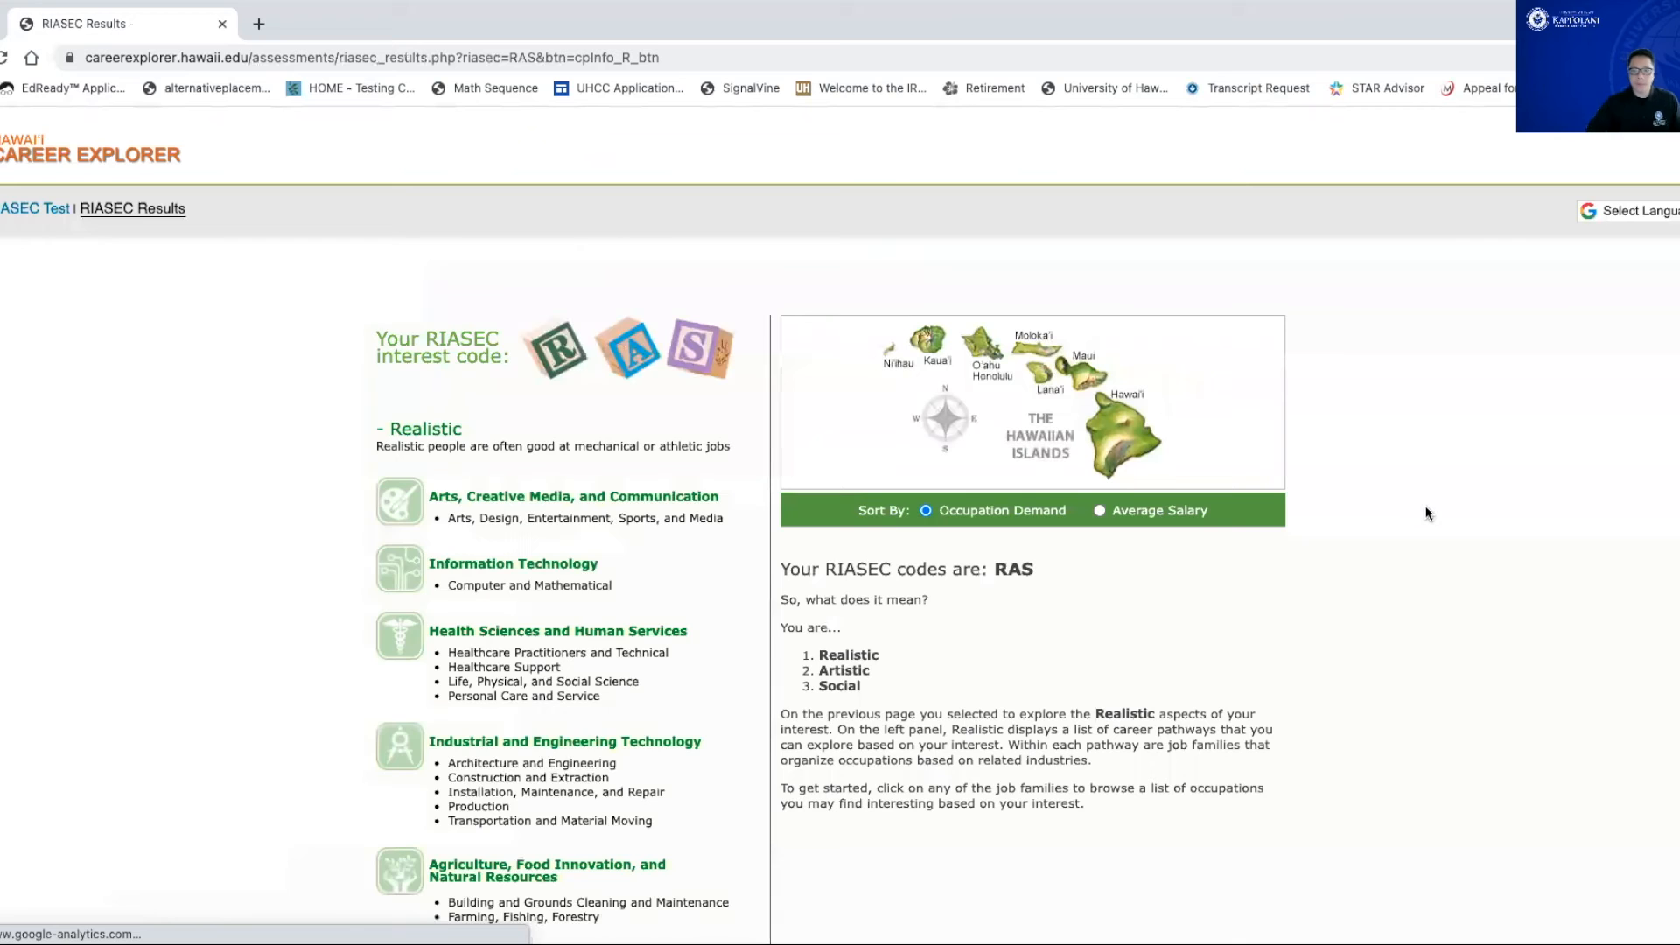
{"action": "scroll", "scroll_direction": "down", "scroll_amount": 3}
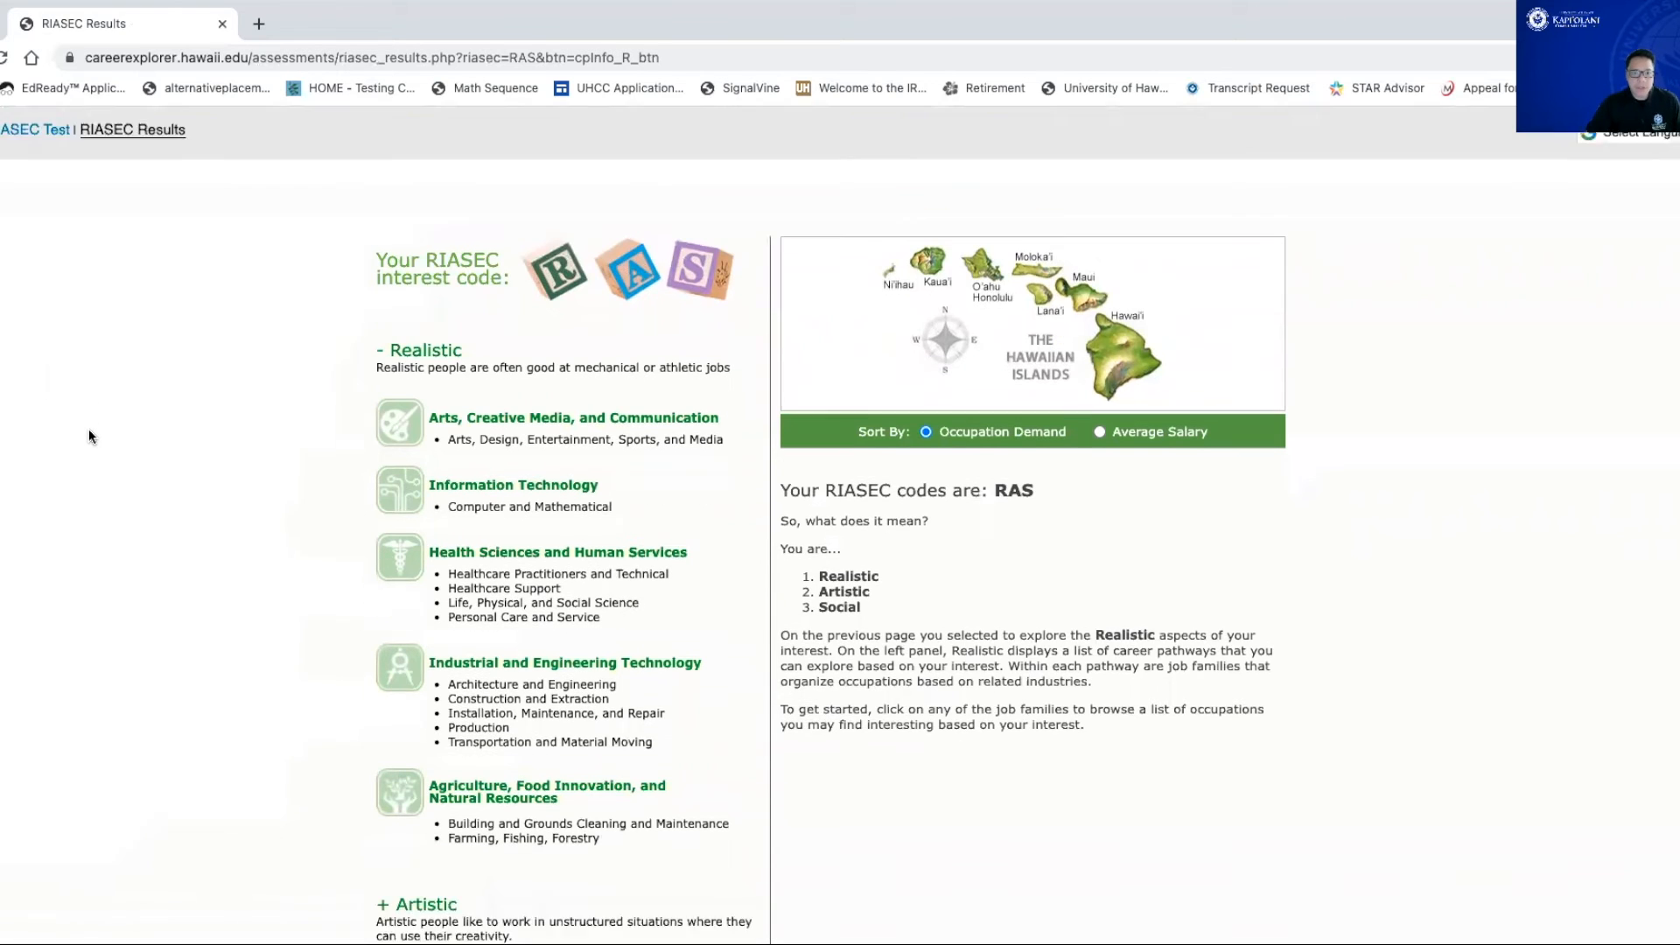
{"action": "scroll", "scroll_direction": "down", "scroll_amount": 3}
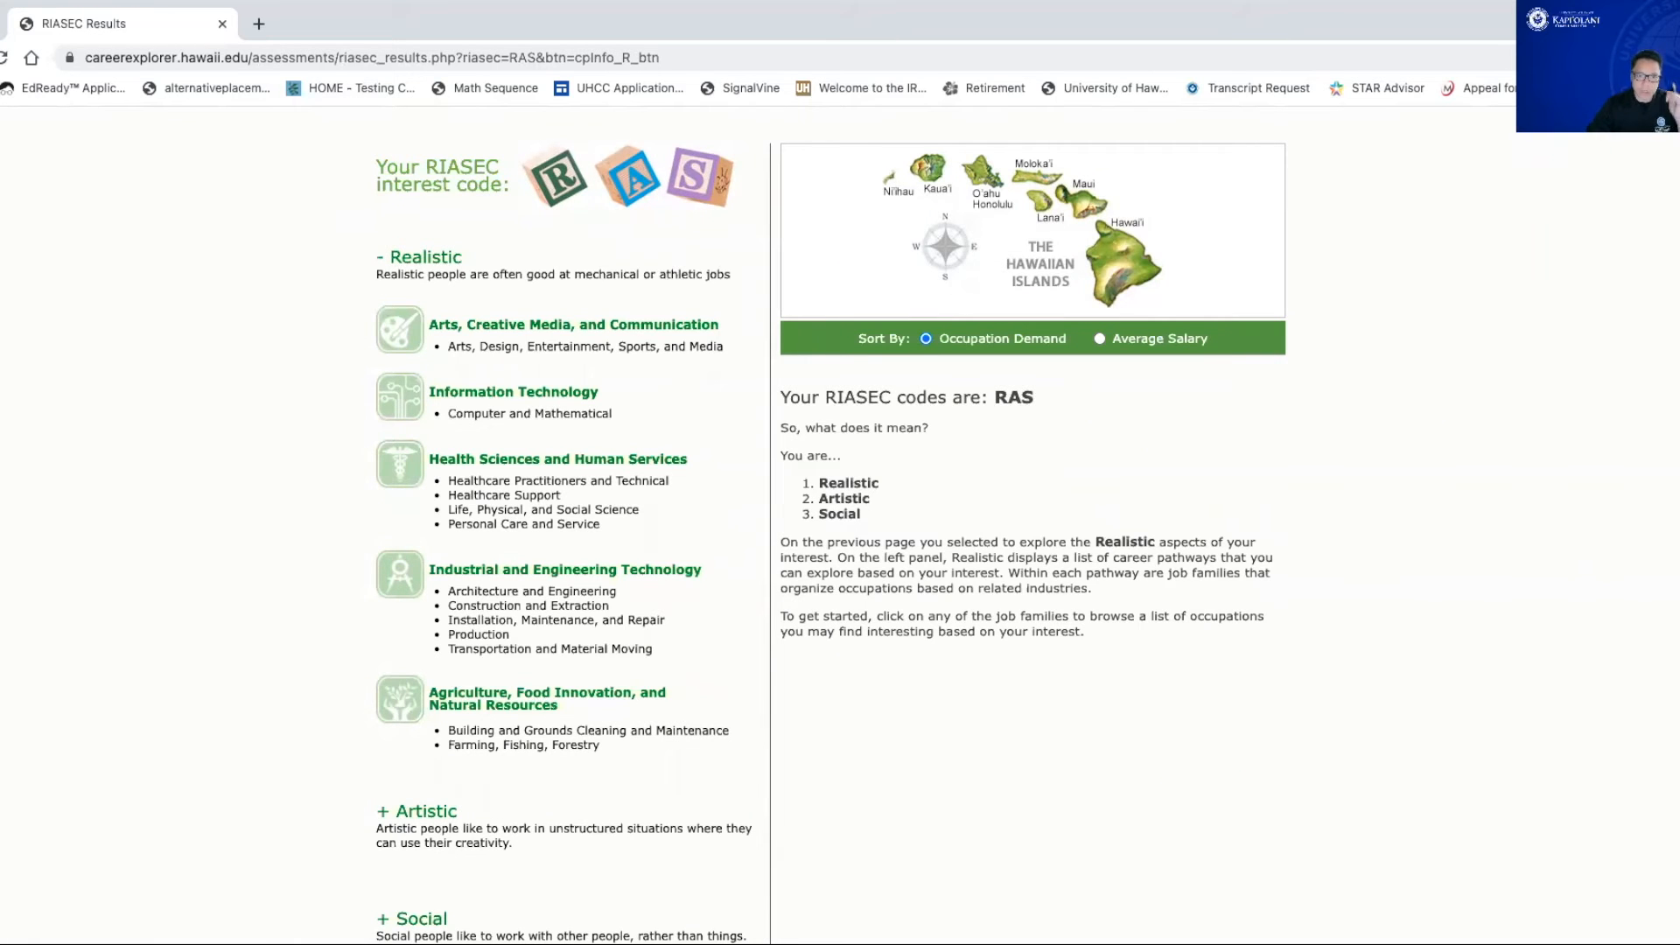
{"action": "scroll", "scroll_direction": "down", "scroll_amount": 3}
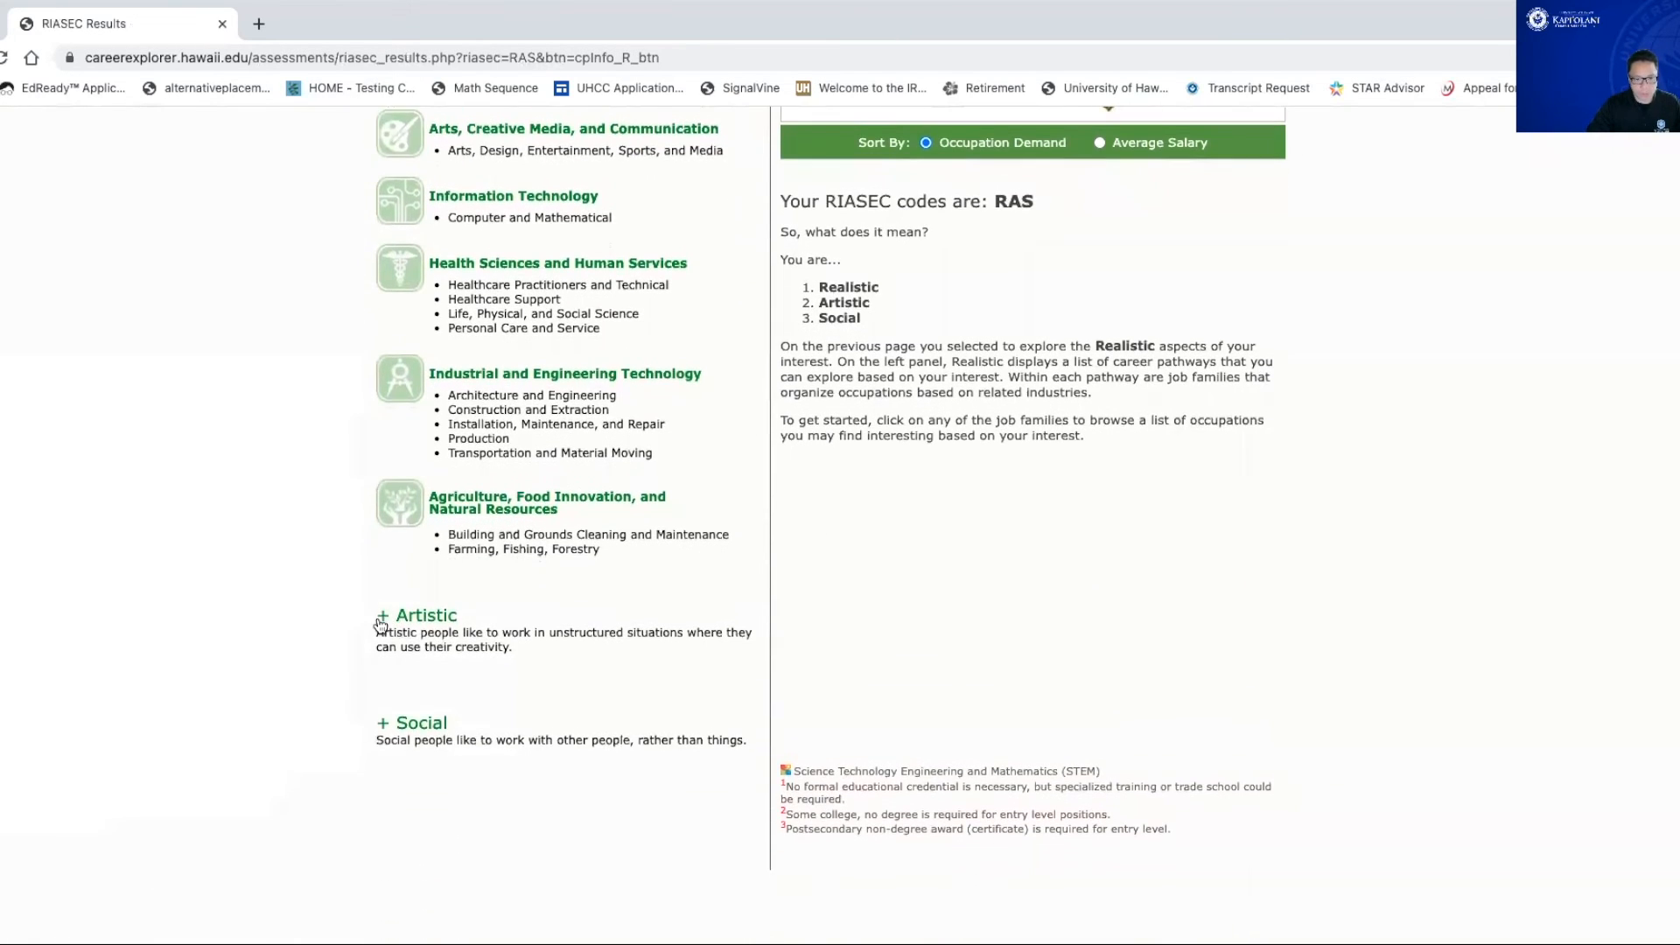
Step: Expand the Artistic section to reveal its job families
{"action": "left_click", "coordinate": [383, 615]}
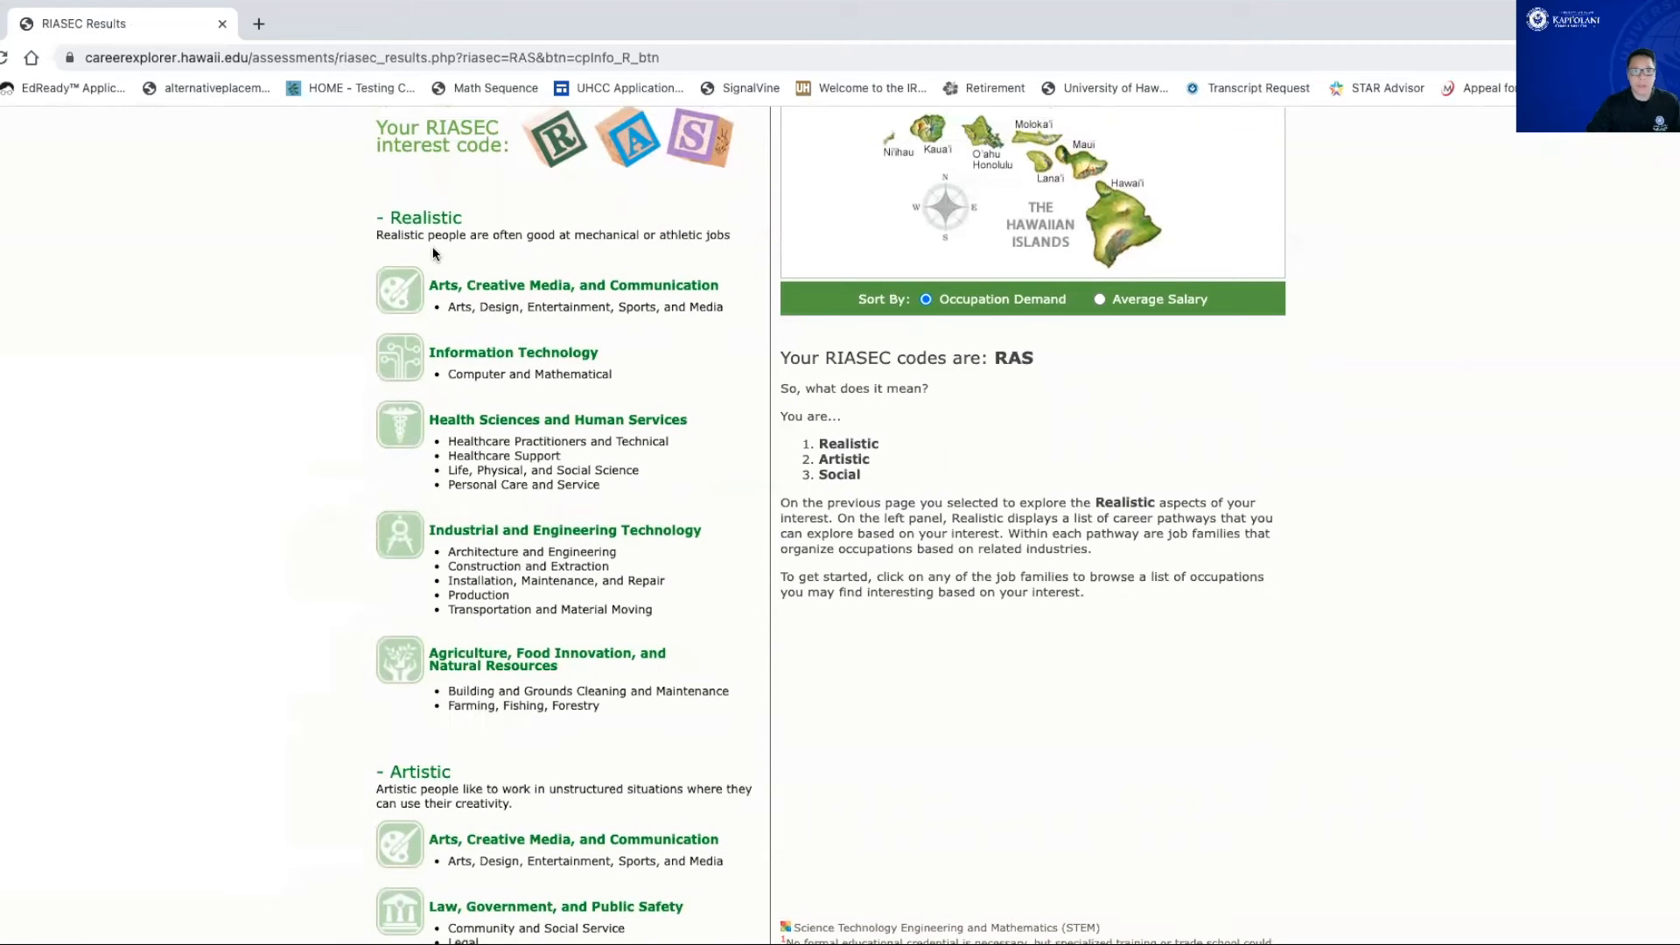
{"action": "scroll", "scroll_direction": "down", "scroll_amount": 3}
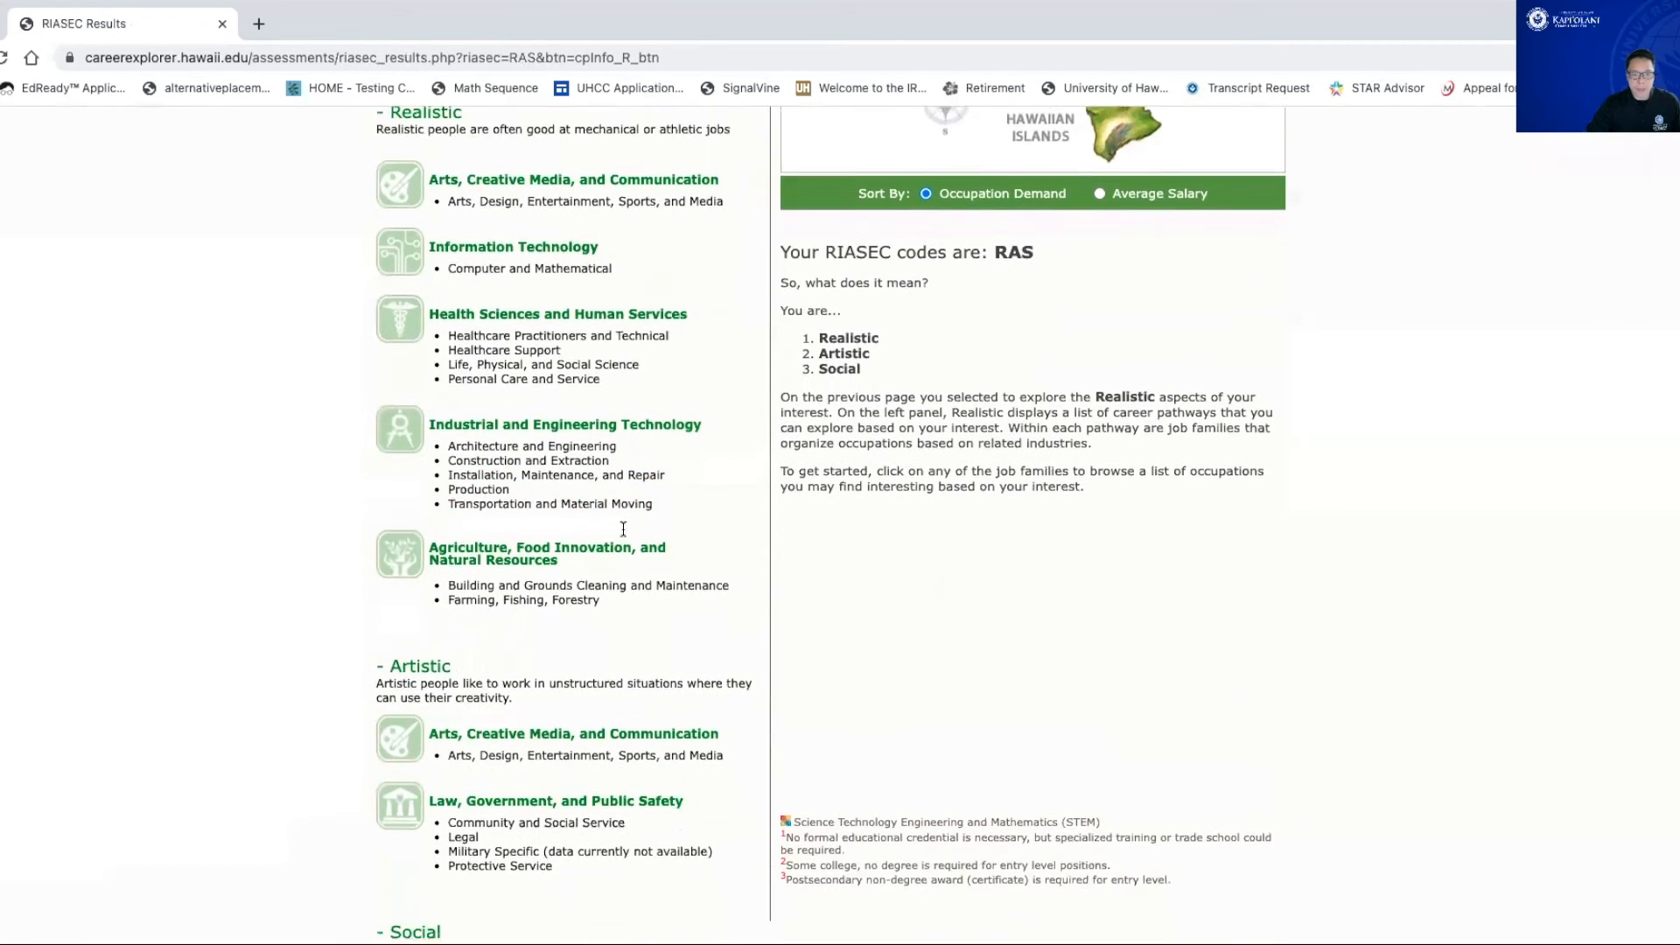
{"action": "scroll", "scroll_direction": "down", "scroll_amount": 3}
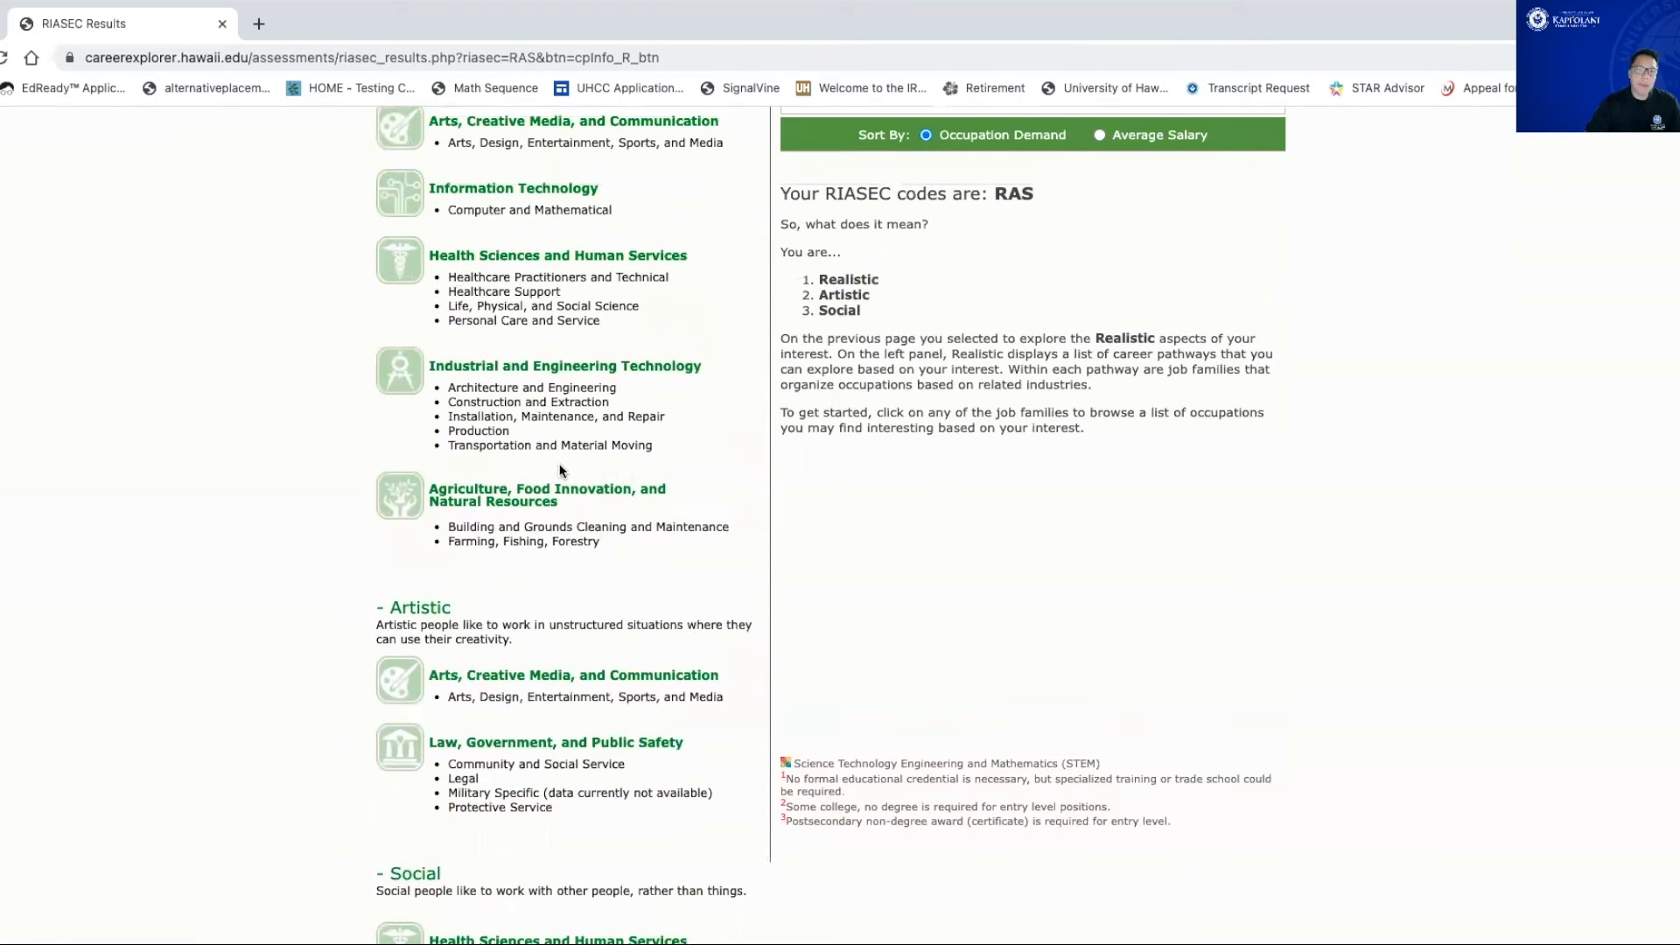
{"action": "scroll", "scroll_direction": "up", "scroll_amount": 3}
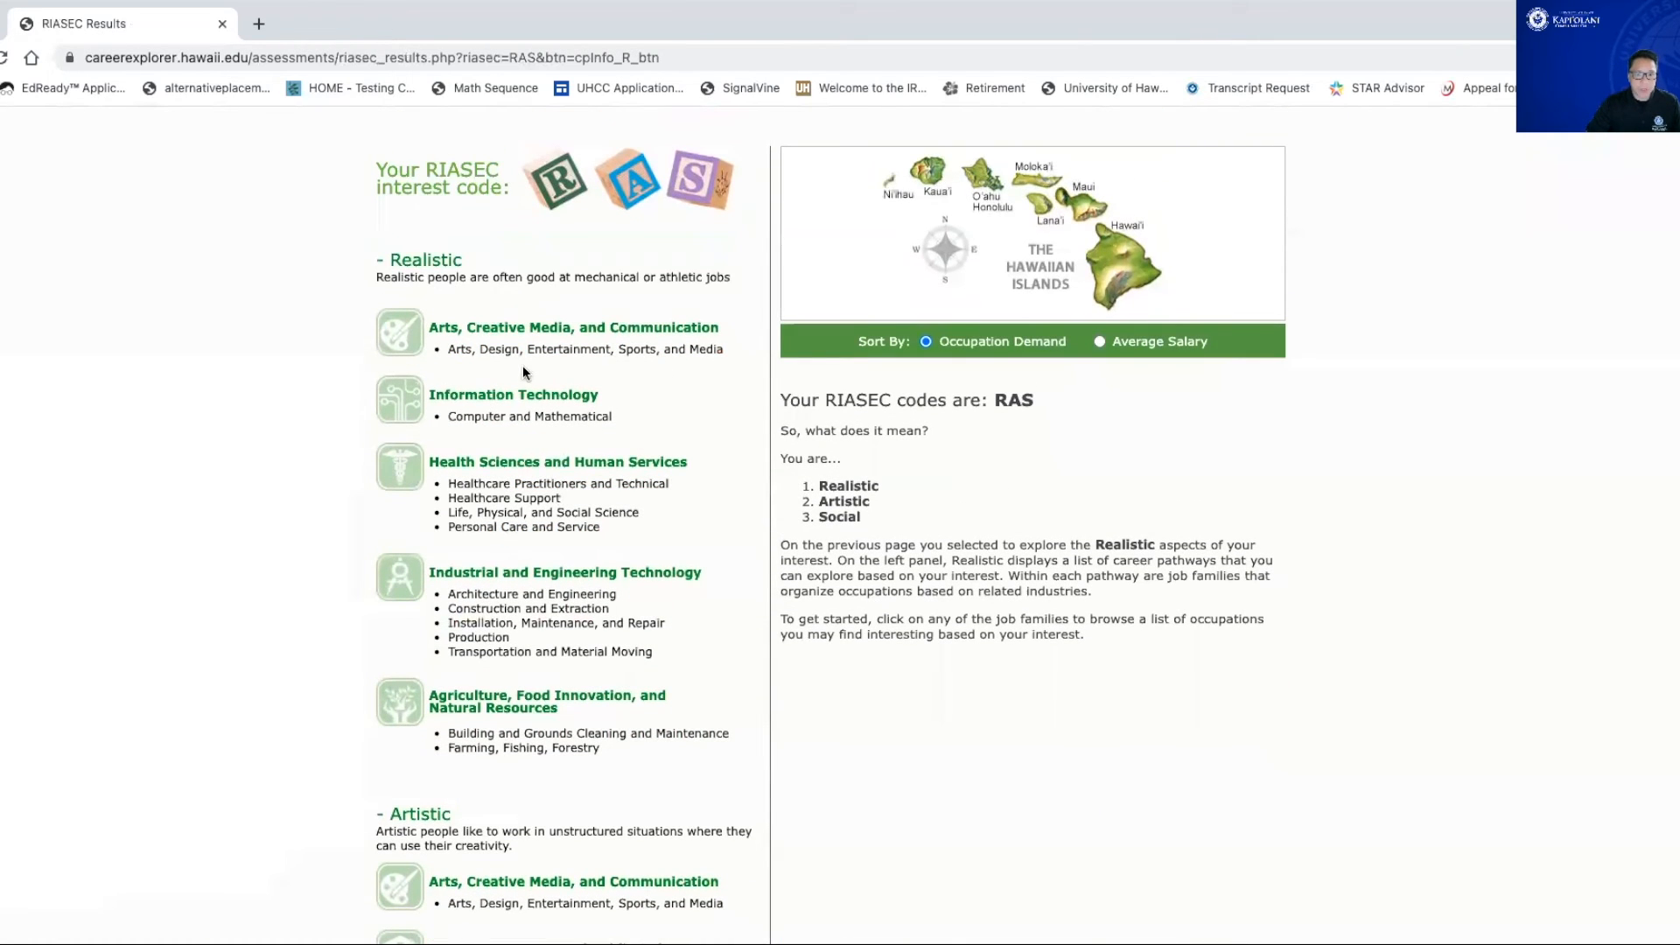
{"action": "mouse_move", "coordinate": [525, 352]}
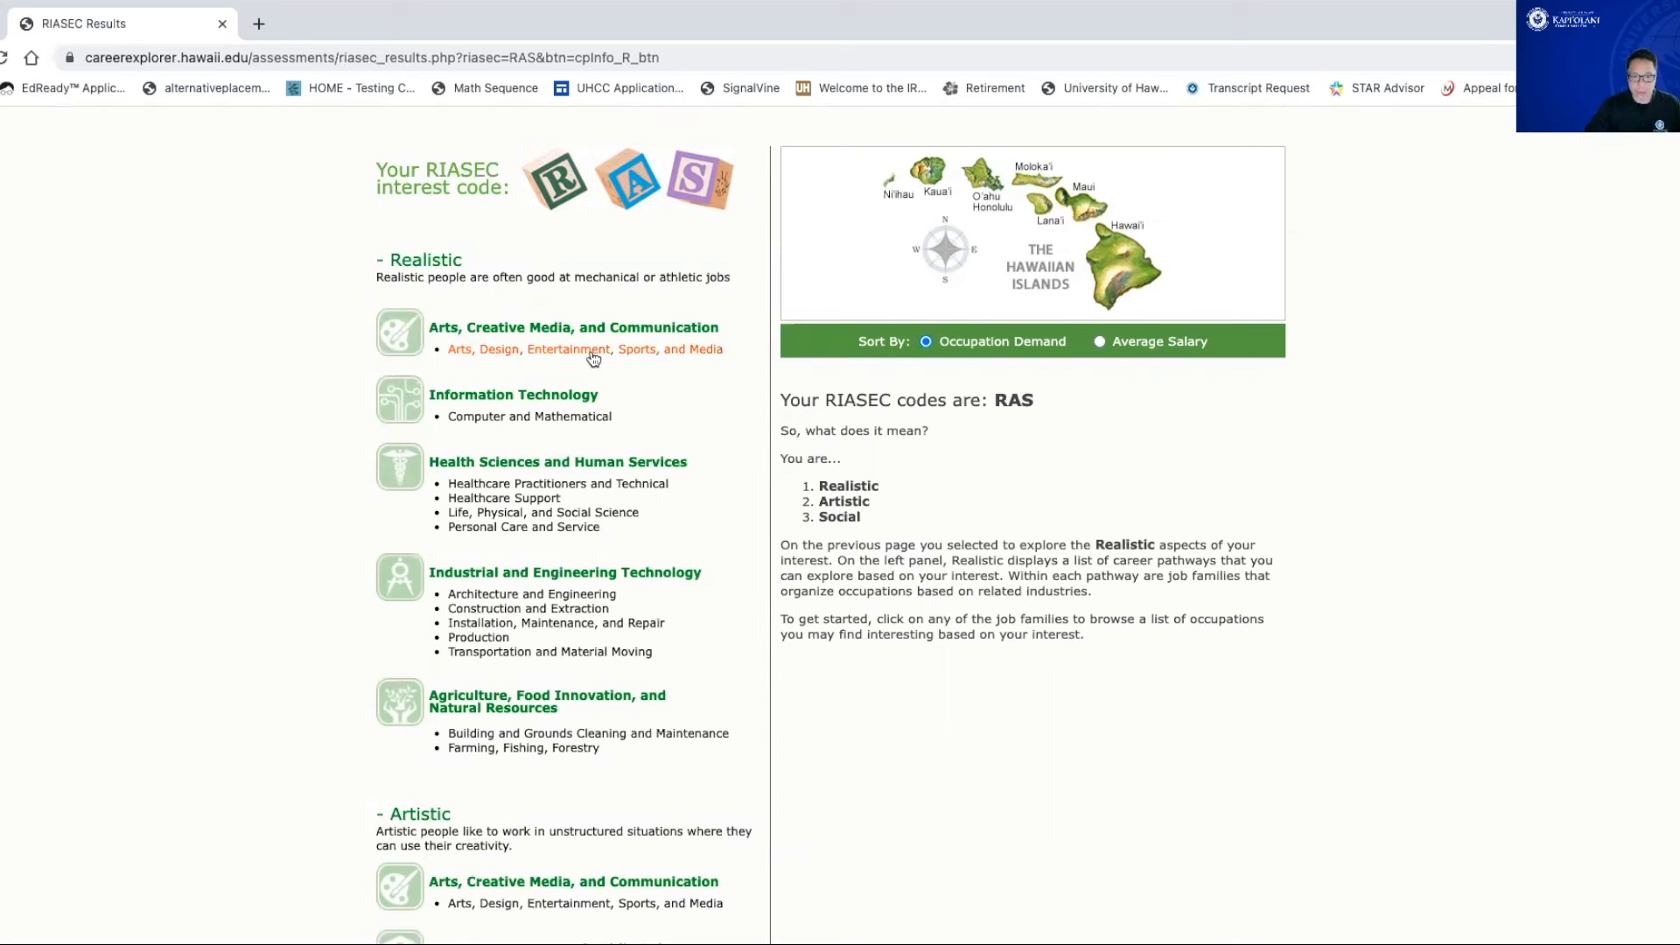
Step: Browse Arts, Design, Entertainment, Sports, and Media occupations with openings and salaries, e.g. Coaches and Scouts
{"action": "left_click", "coordinate": [592, 349]}
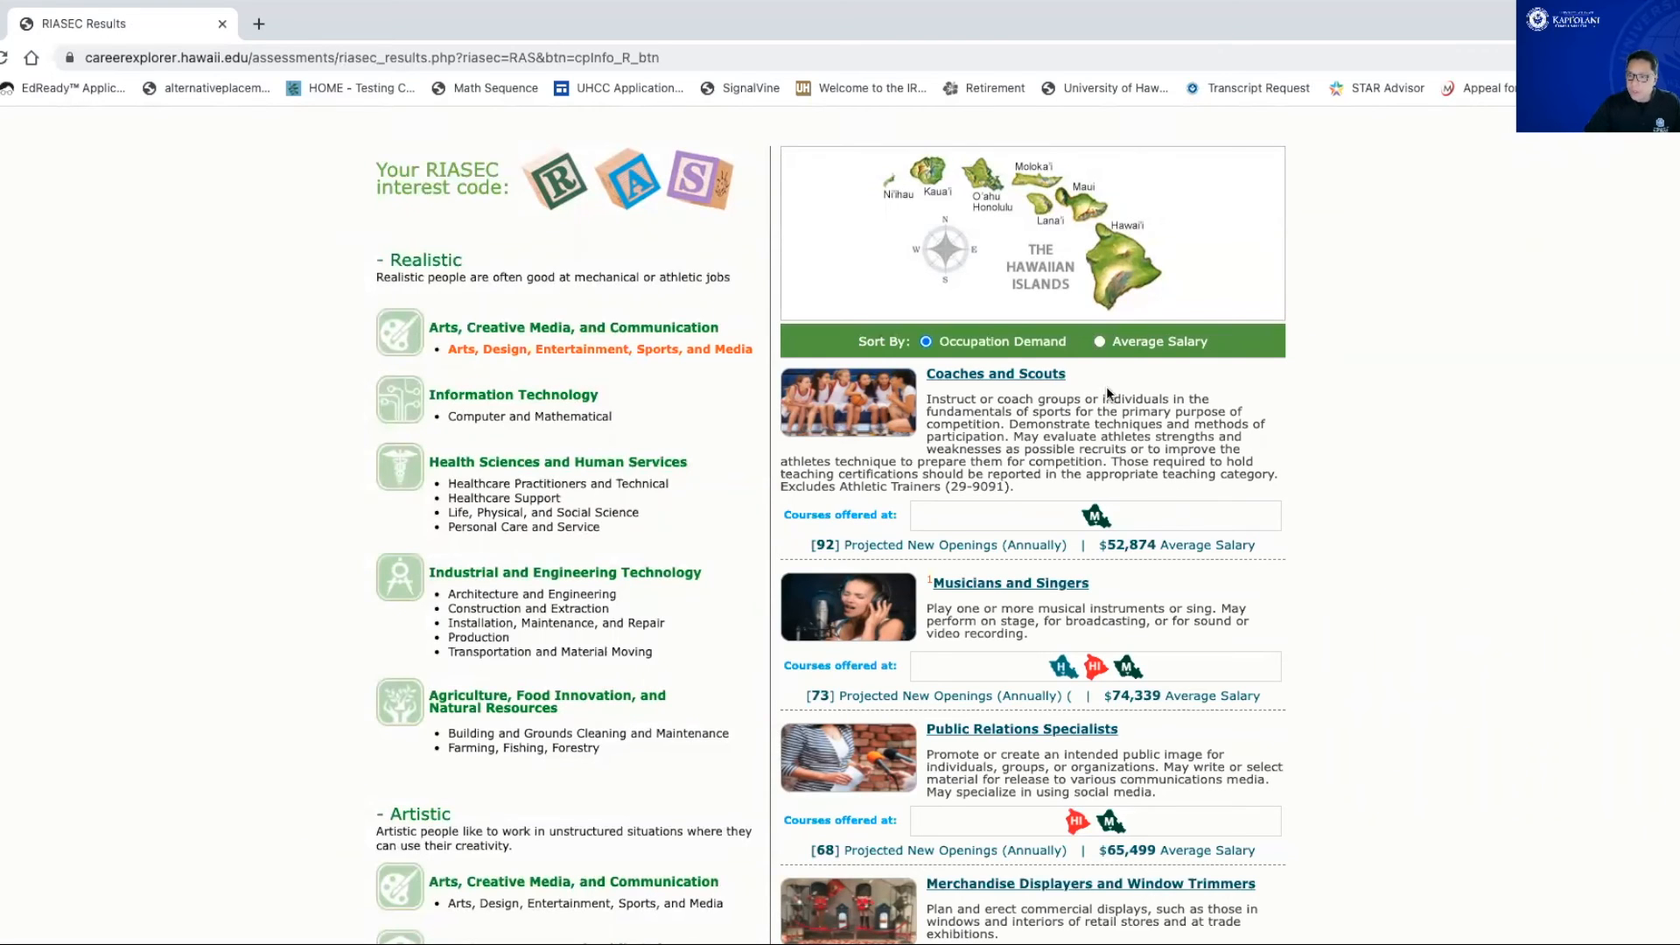
{"action": "mouse_move", "coordinate": [1016, 398]}
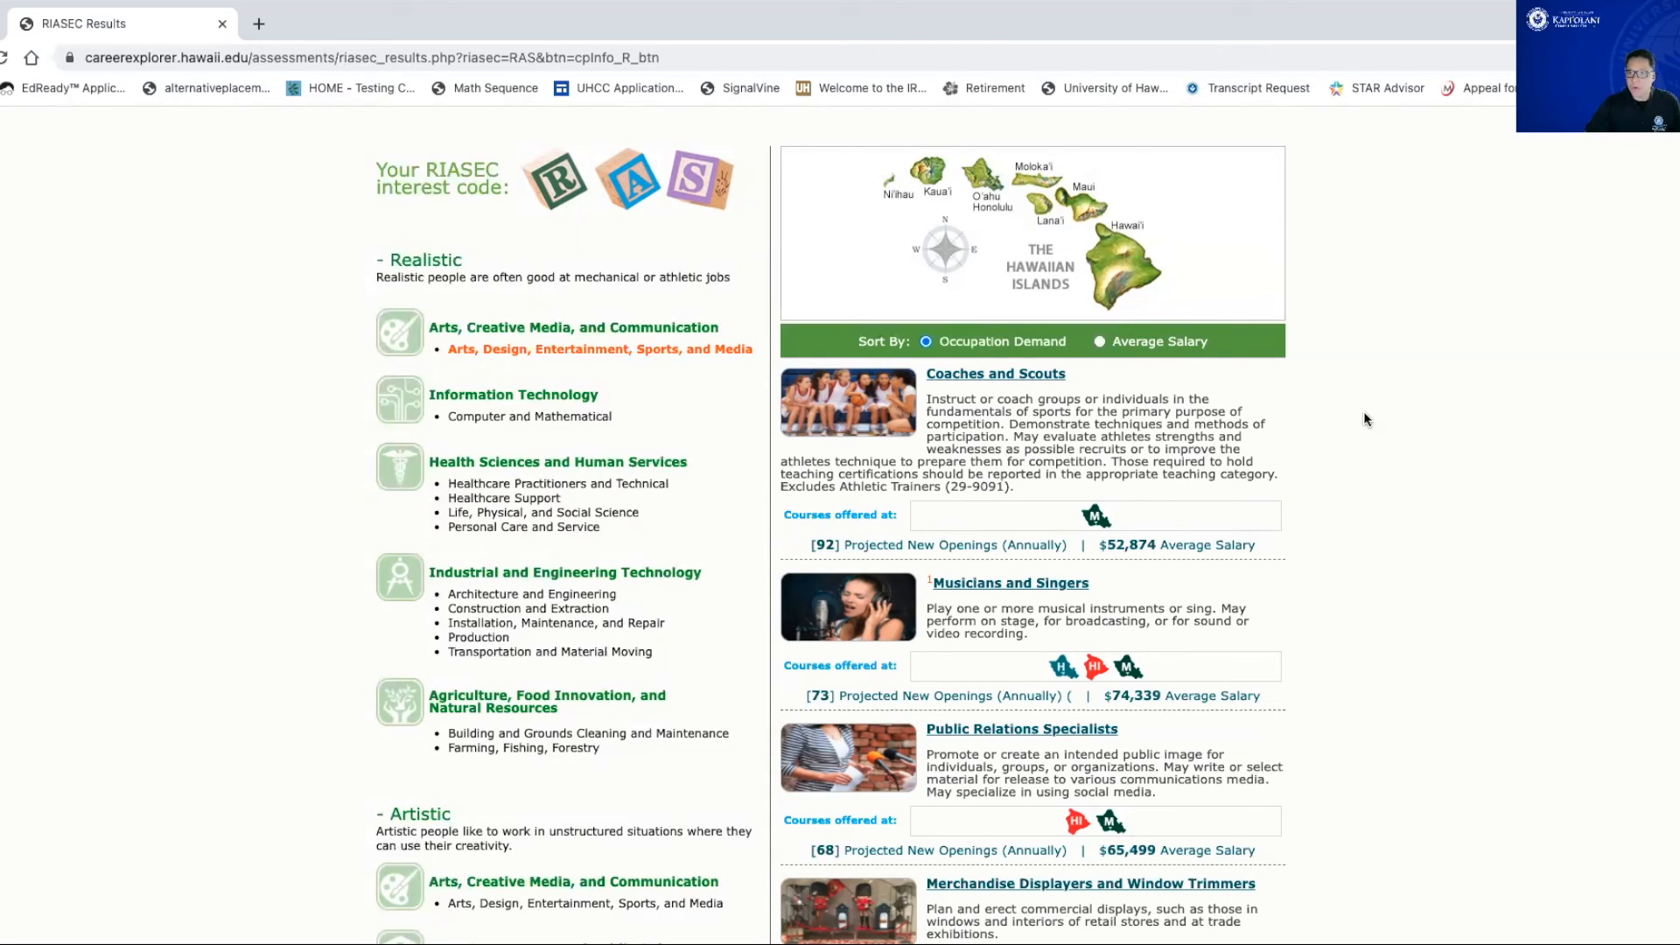
{"action": "mouse_move", "coordinate": [1363, 450]}
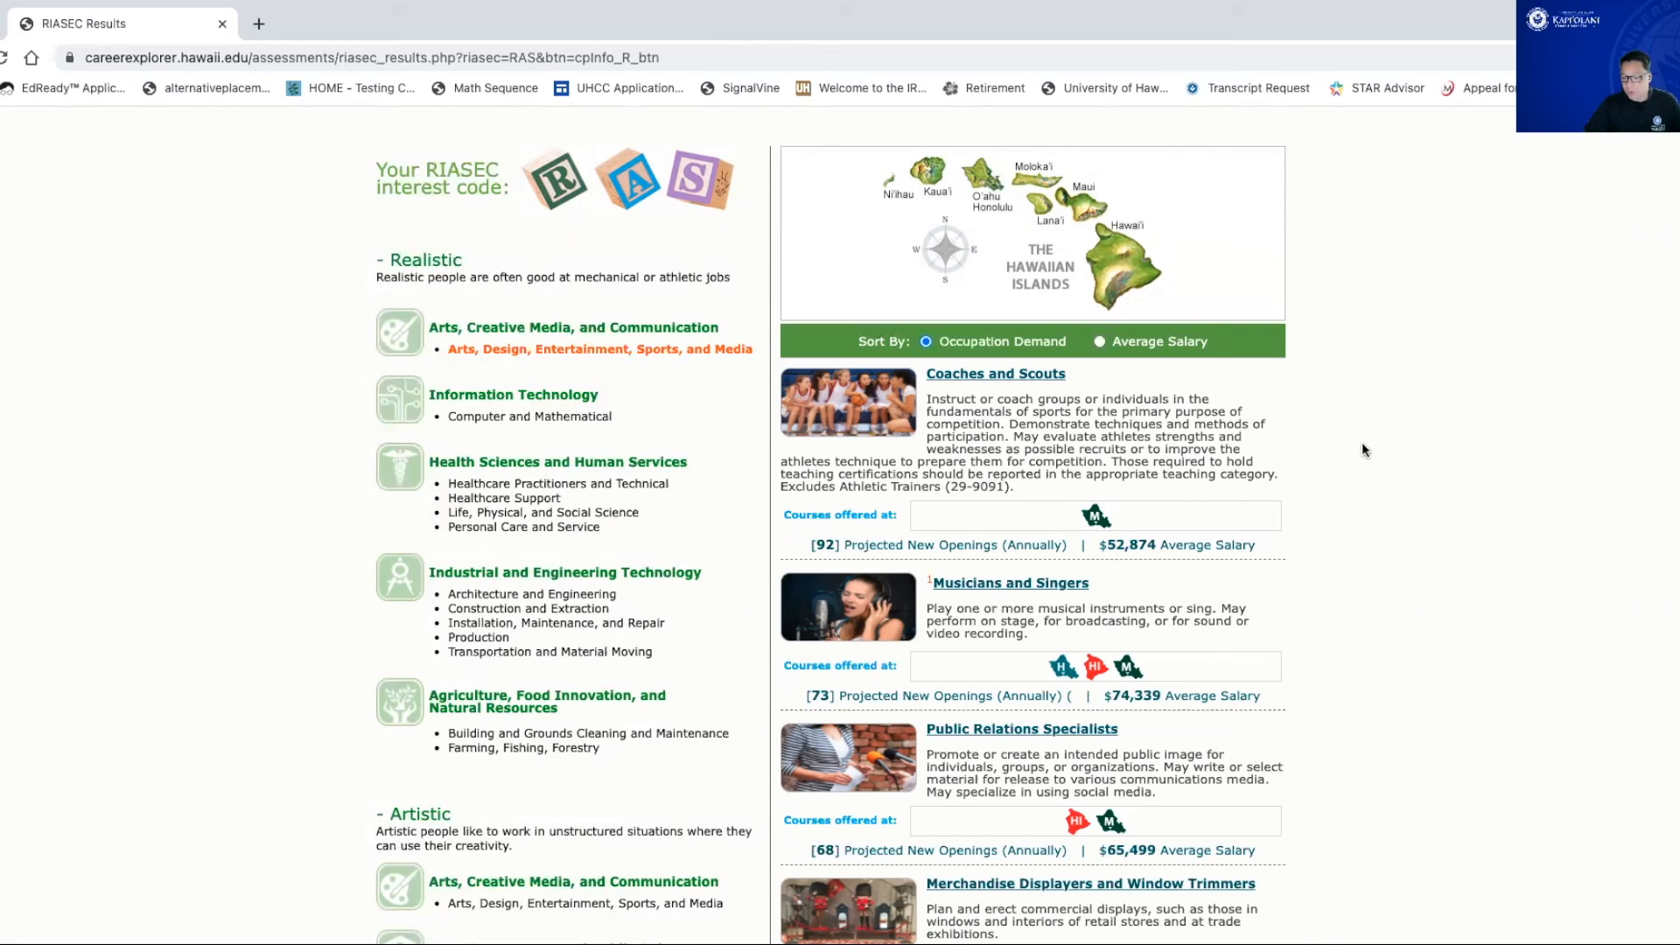
{"action": "scroll", "scroll_direction": "down", "scroll_amount": 3}
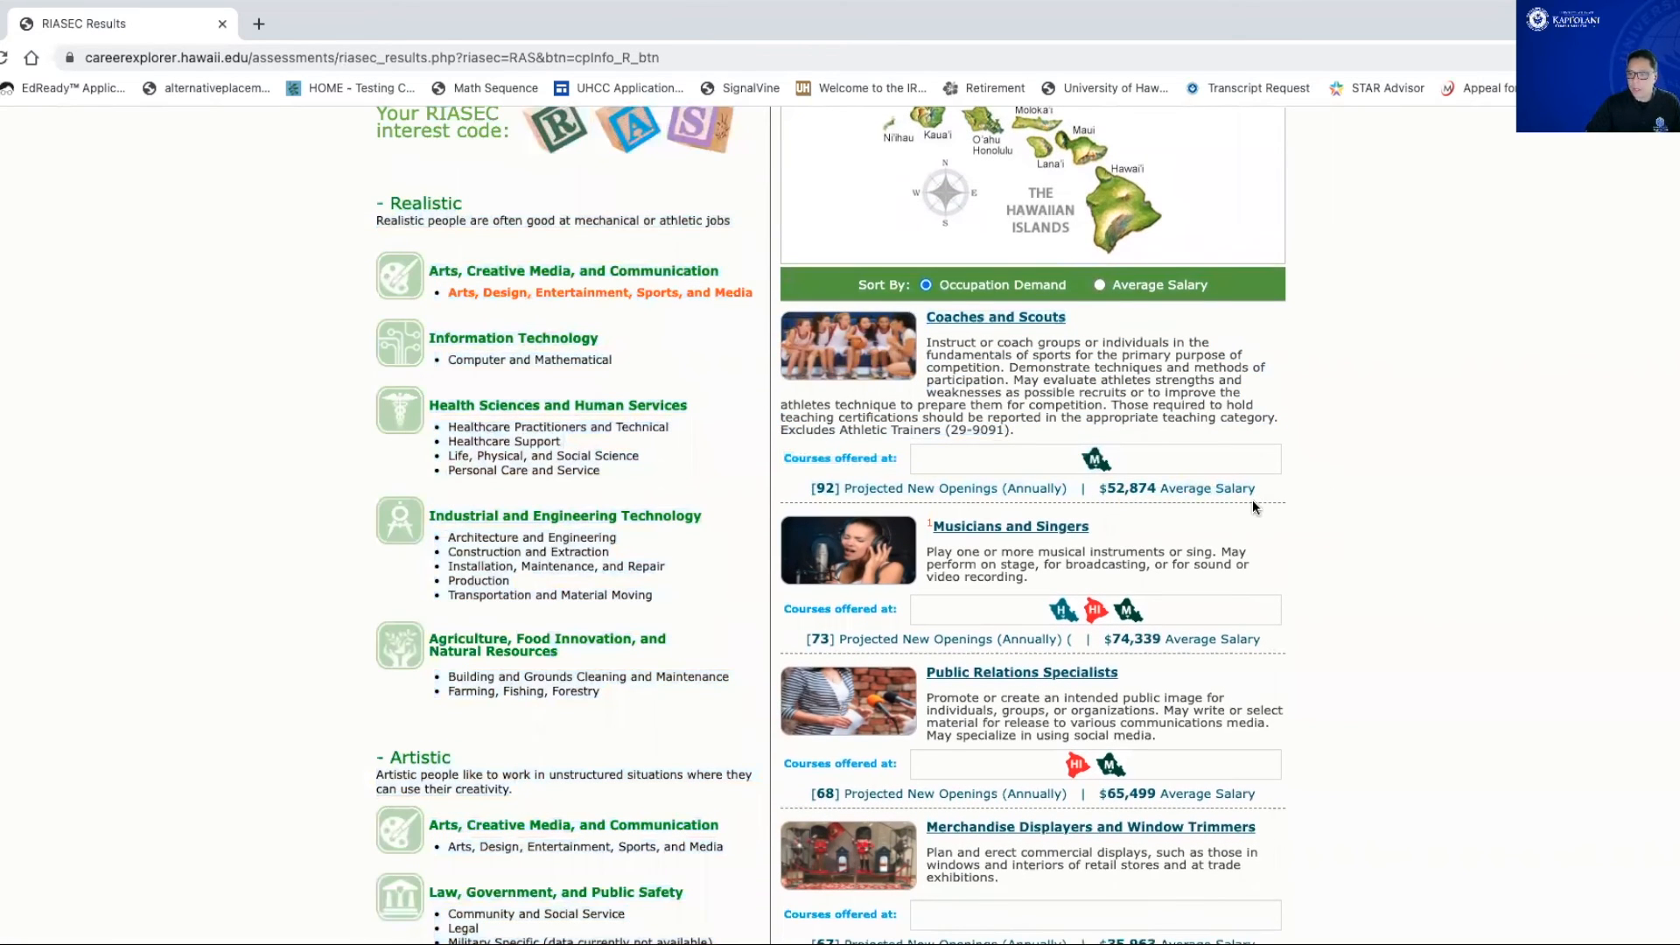
{"action": "scroll", "scroll_direction": "down", "scroll_amount": 3}
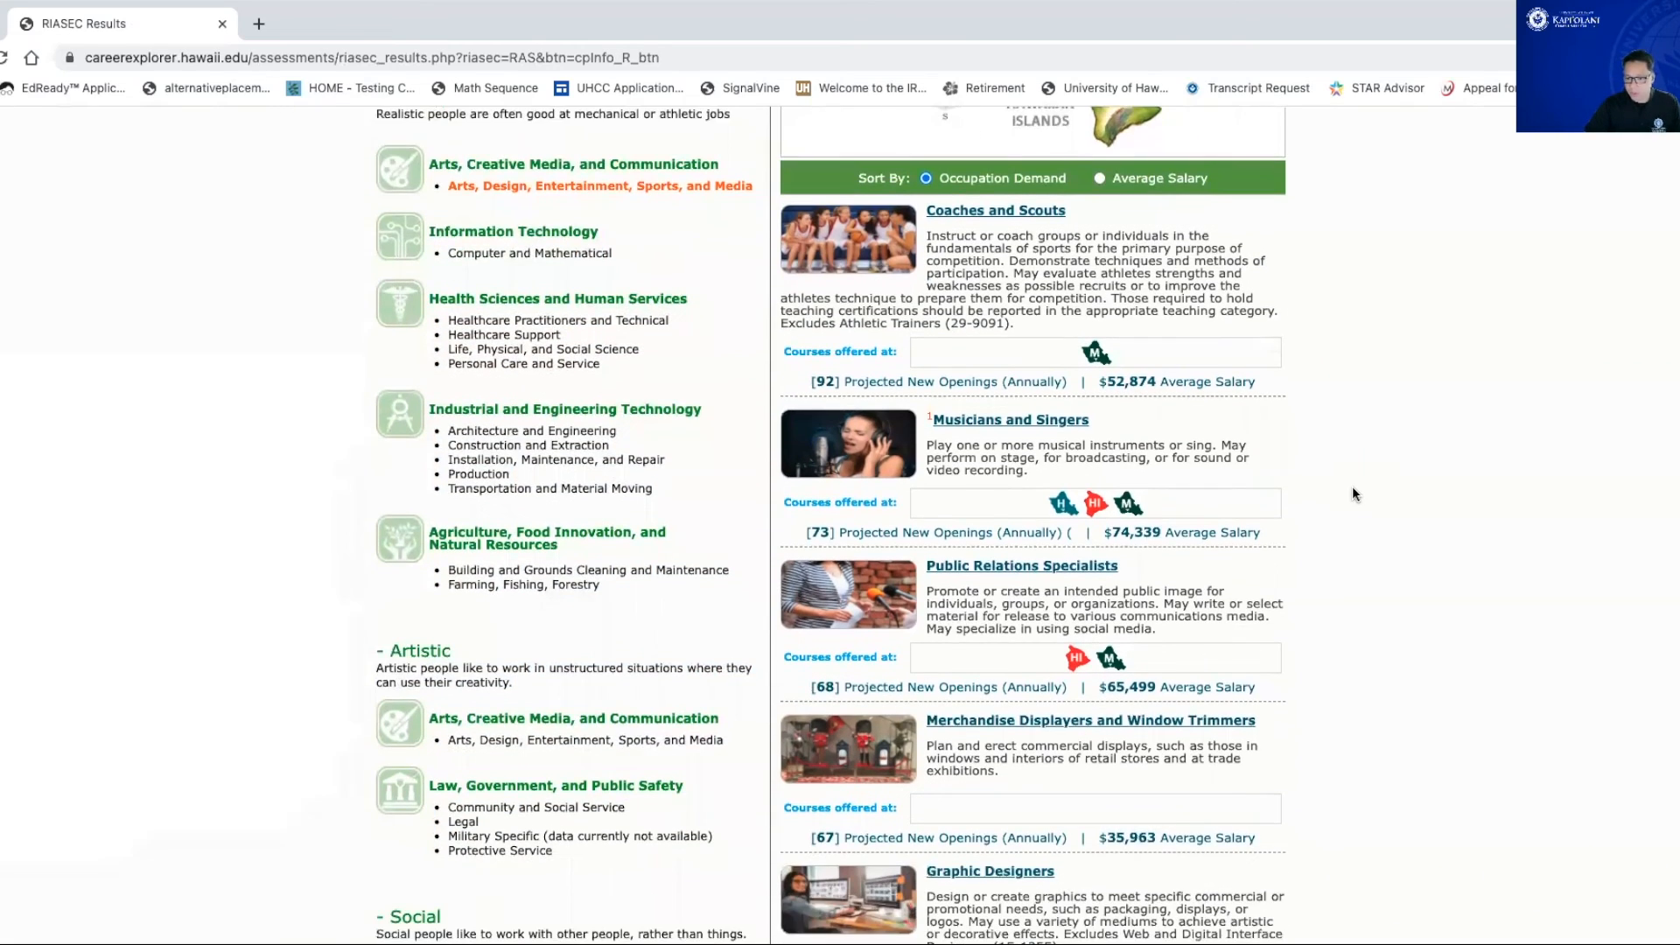
{"action": "scroll", "scroll_direction": "down", "scroll_amount": 3}
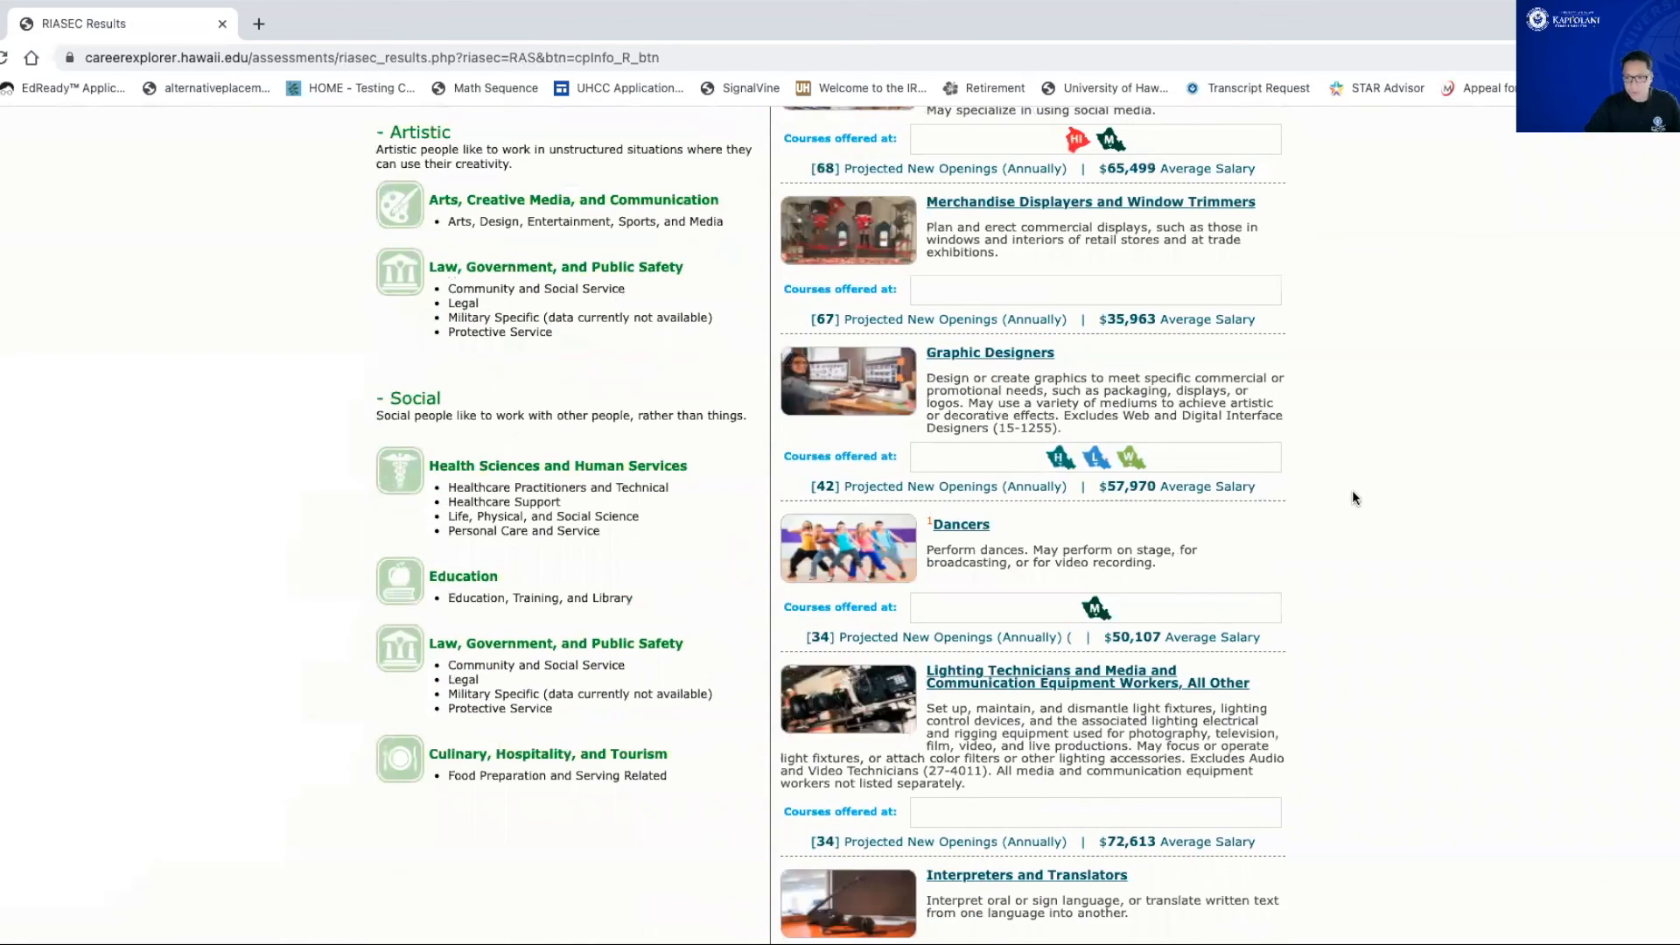